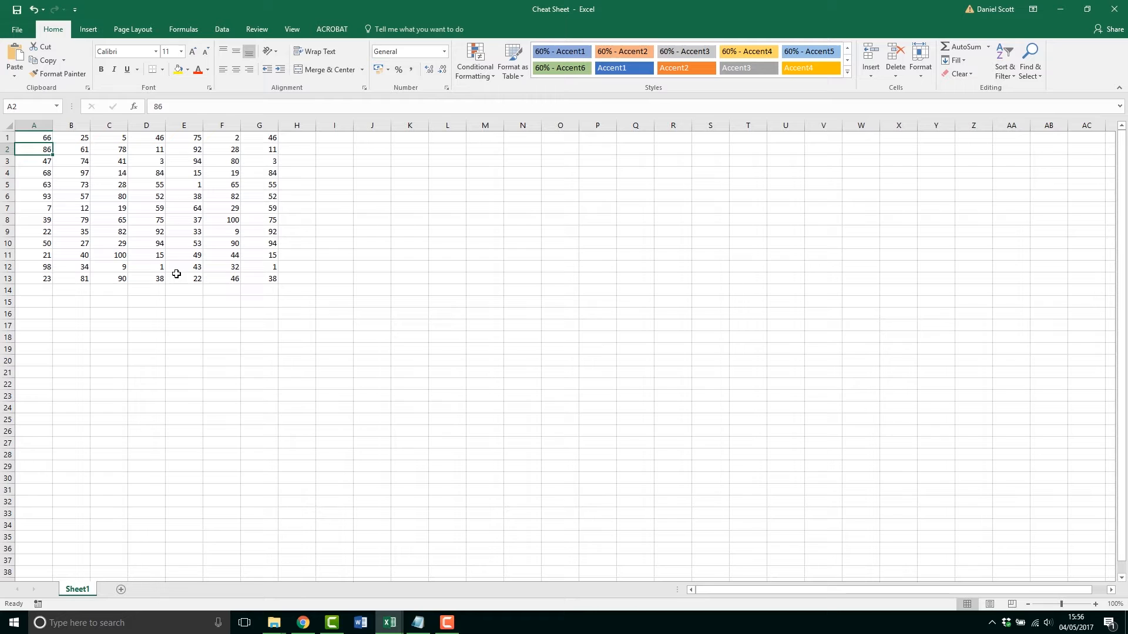
- Insert an entire blank row above the number block starting at A1
{"action": "left_click", "coordinate": [32, 137]}
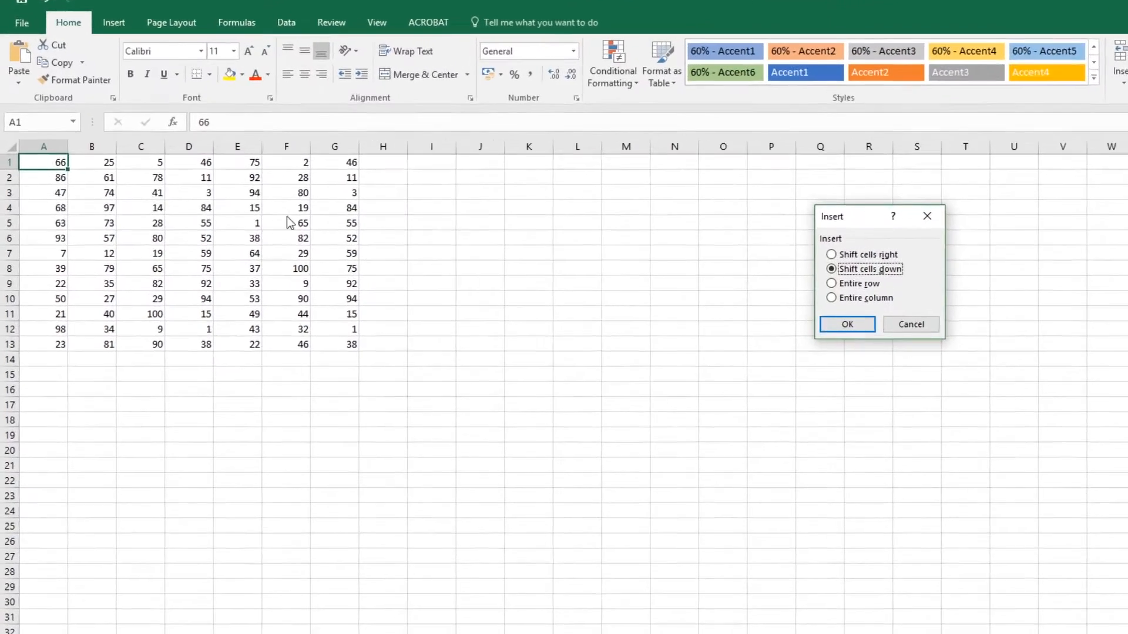
{"action": "left_click", "coordinate": [943, 313]}
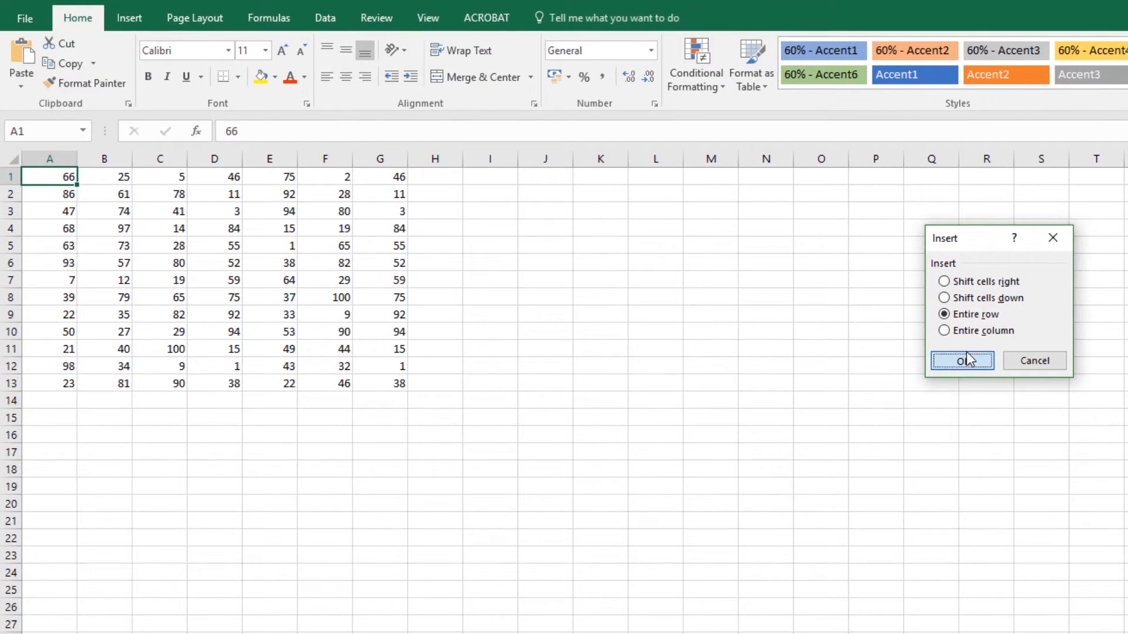
{"action": "left_click", "coordinate": [962, 360]}
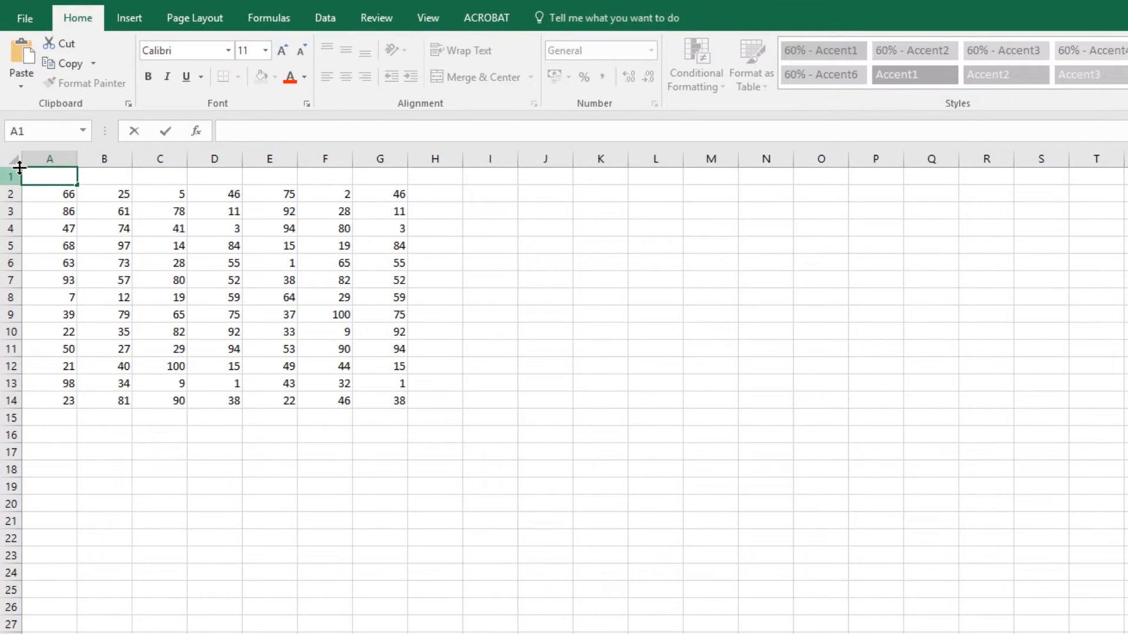
- Enter Jan in A1, fill the month series right, then undo it
{"action": "type", "text": "Jan"}
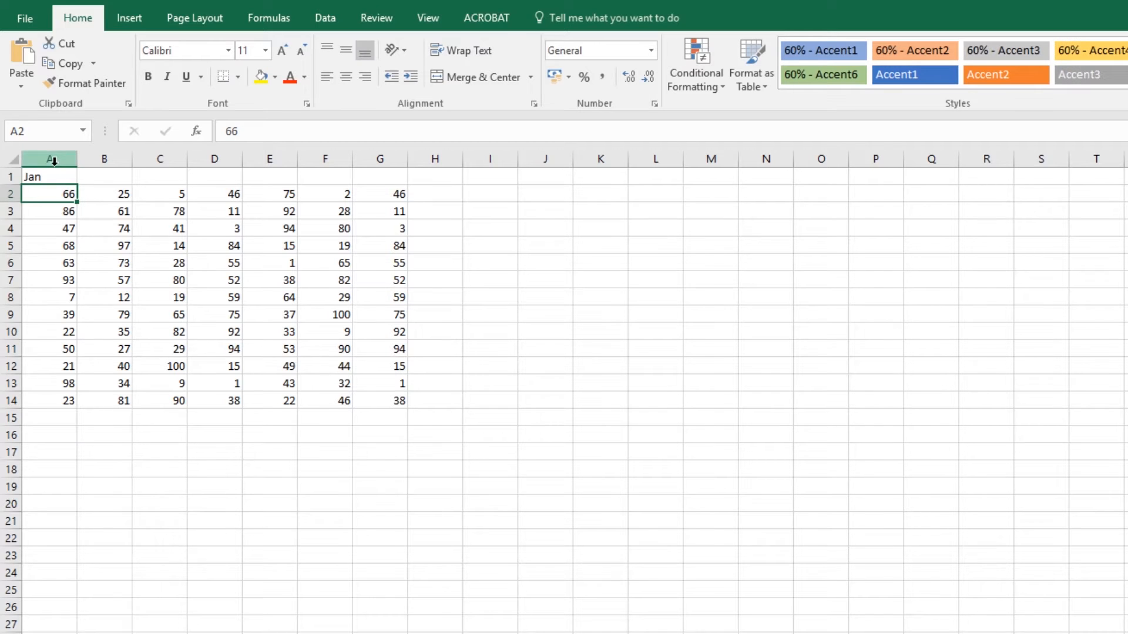
{"action": "left_click", "coordinate": [49, 176]}
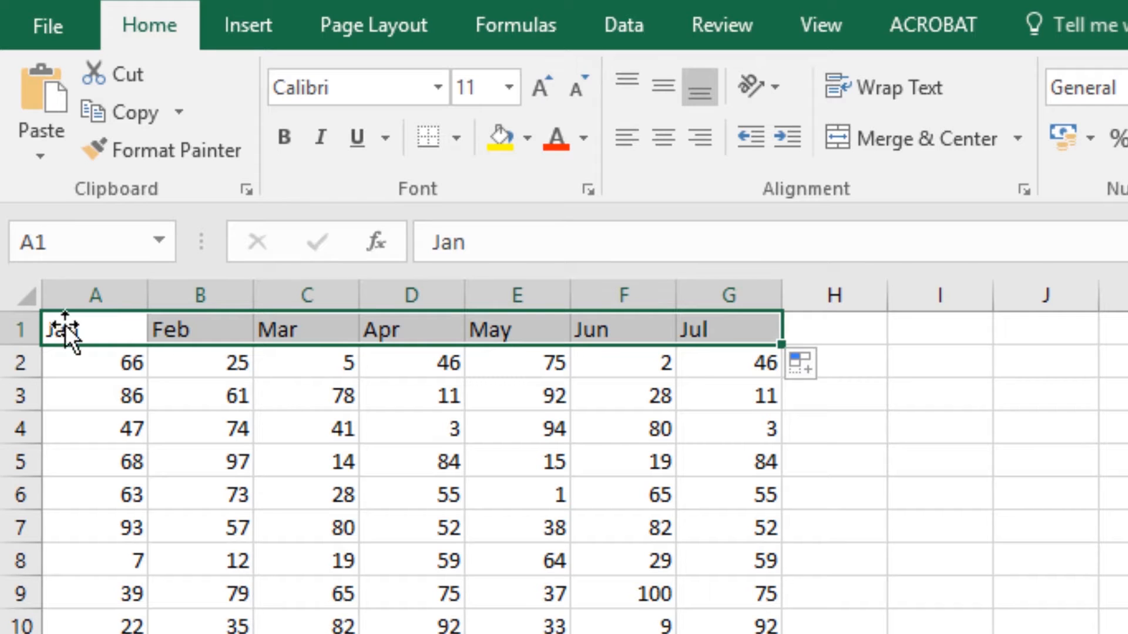
{"action": "left_click", "coordinate": [727, 329]}
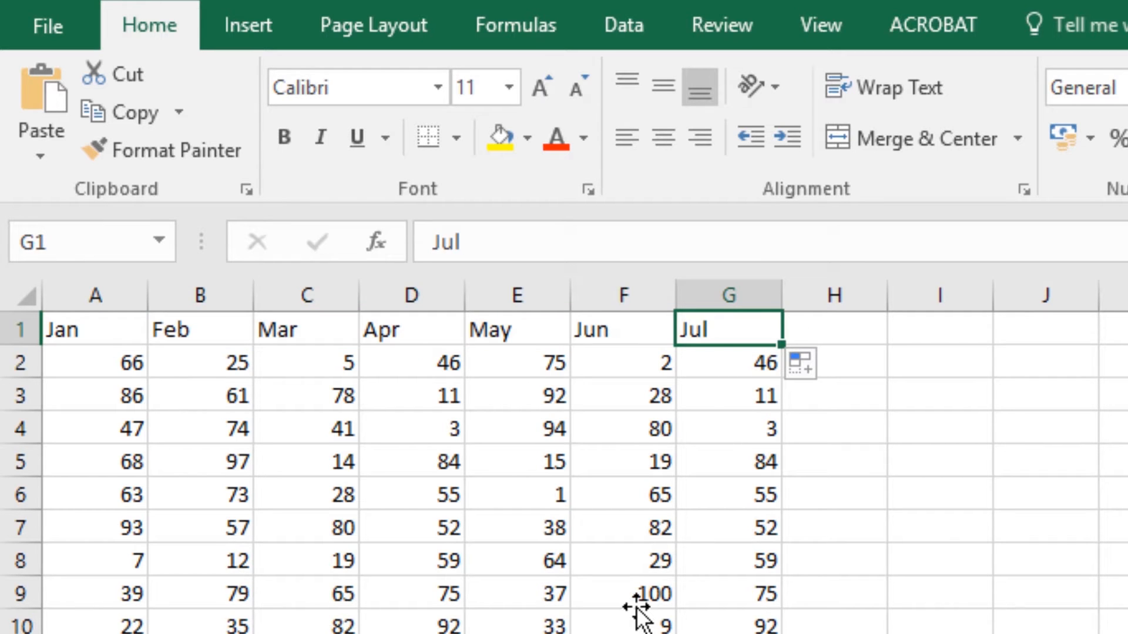
{"action": "left_click", "coordinate": [95, 328]}
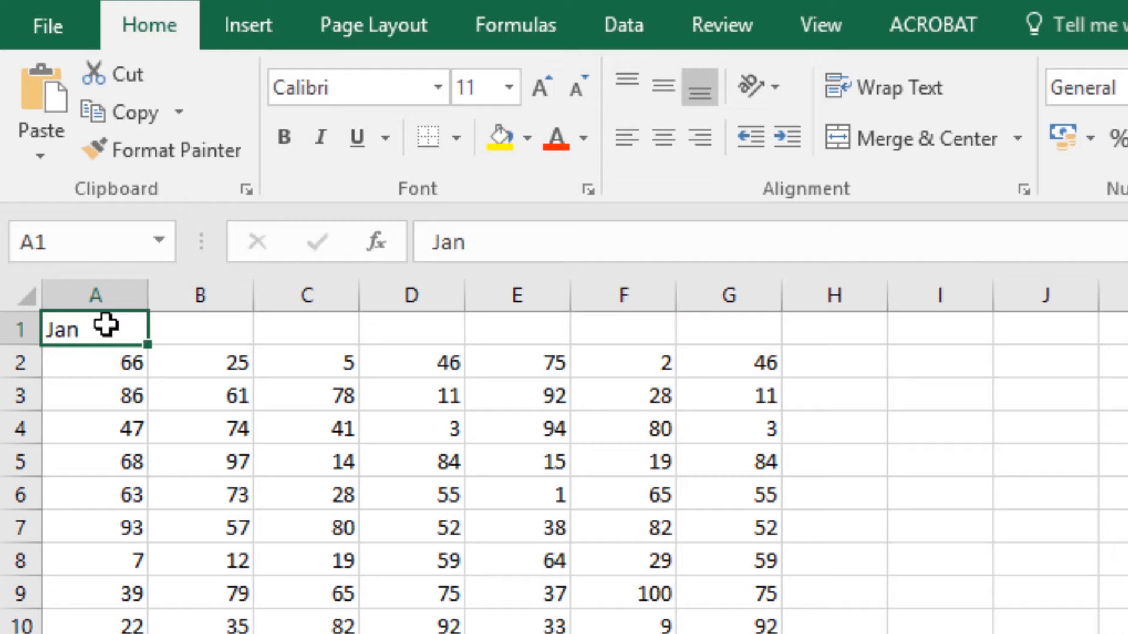
- Enter Monday in A1 and fill the weekday series across to G1 (Monday–Sunday)
{"action": "type", "text": "Monday"}
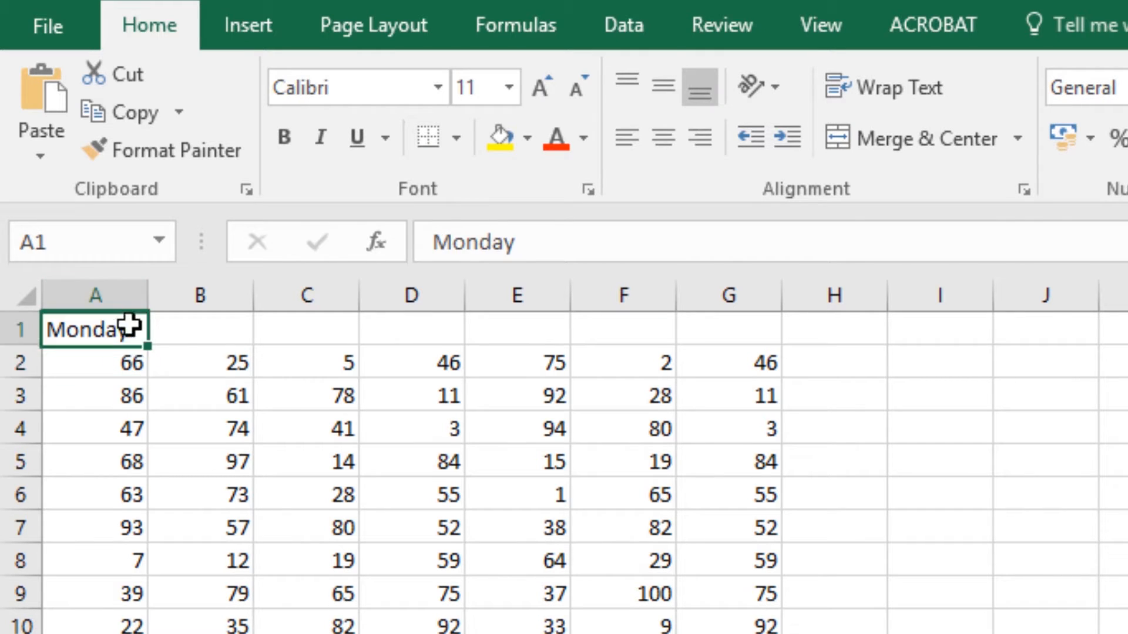
{"action": "left_click_drag", "start_coordinate": [94, 329], "coordinate": [729, 329]}
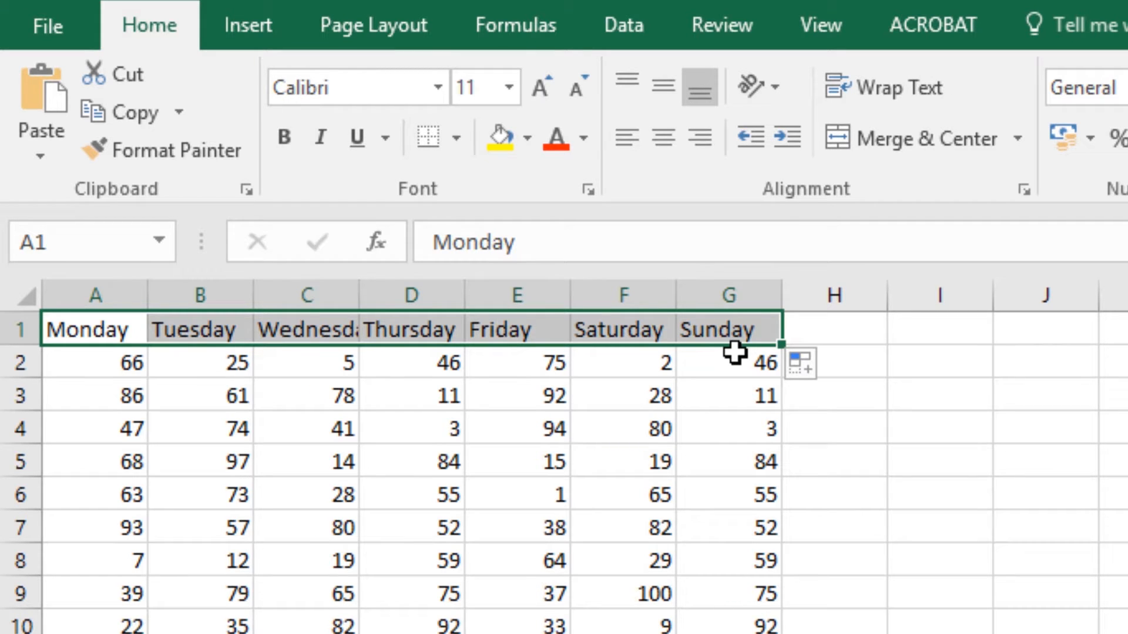
{"action": "mouse_move", "coordinate": [59, 425]}
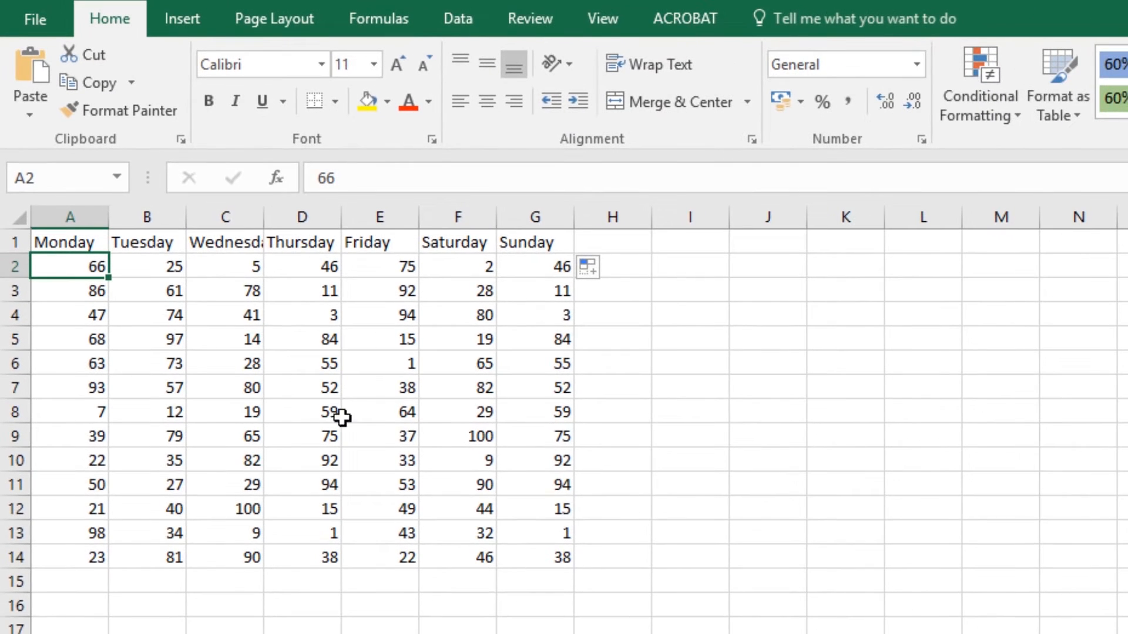
- Format A2:G14 as pound Currency with two decimal places
{"action": "left_click_drag", "start_coordinate": [70, 267], "coordinate": [534, 557]}
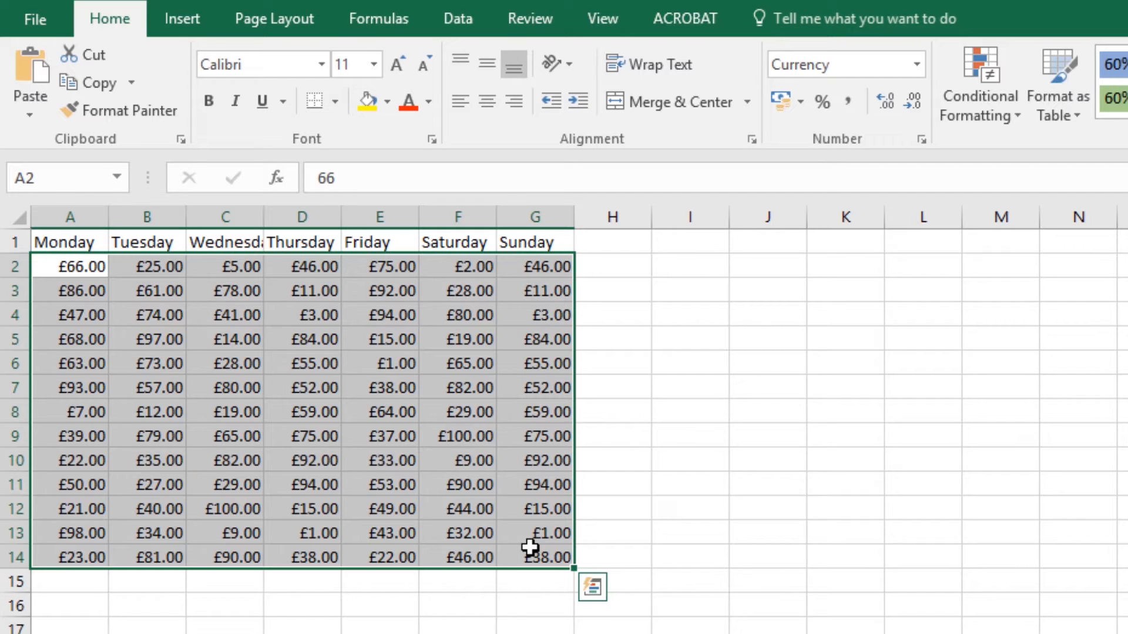
{"action": "left_click", "coordinate": [226, 363]}
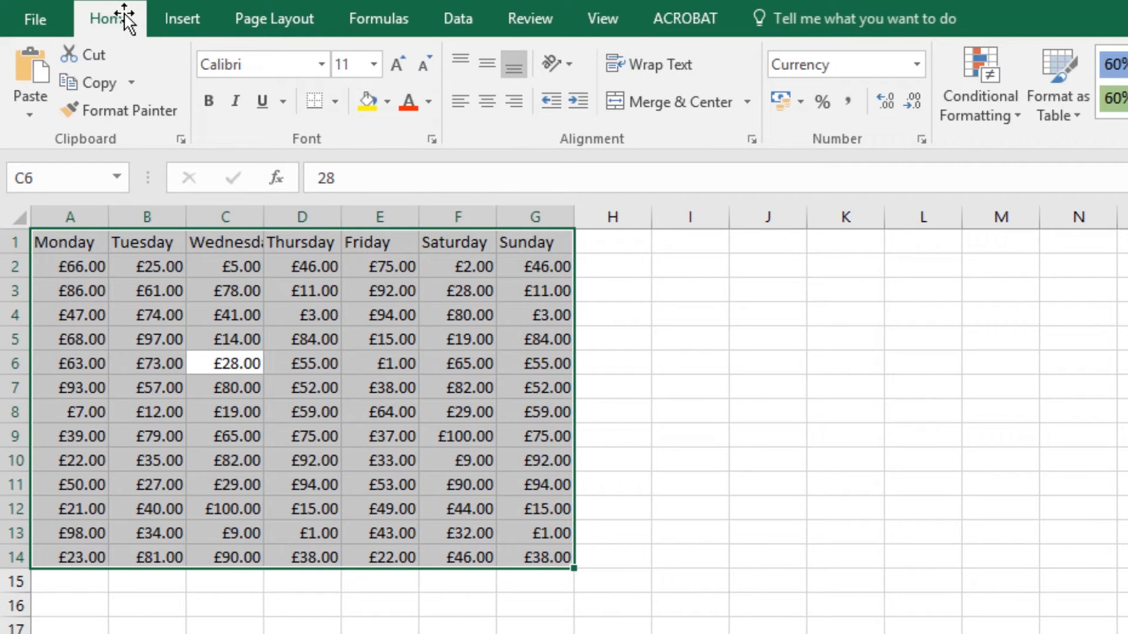
{"action": "mouse_move", "coordinate": [979, 82]}
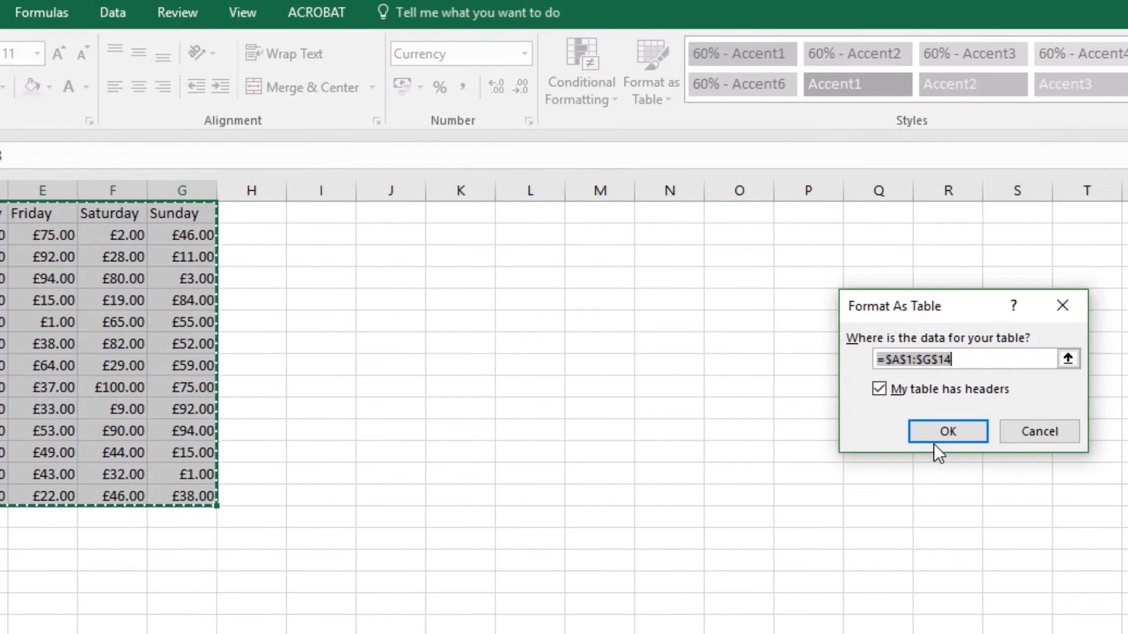
- Make A1:G14 a styled table with headers, then bring up the quotation workbook
{"action": "left_click", "coordinate": [947, 431]}
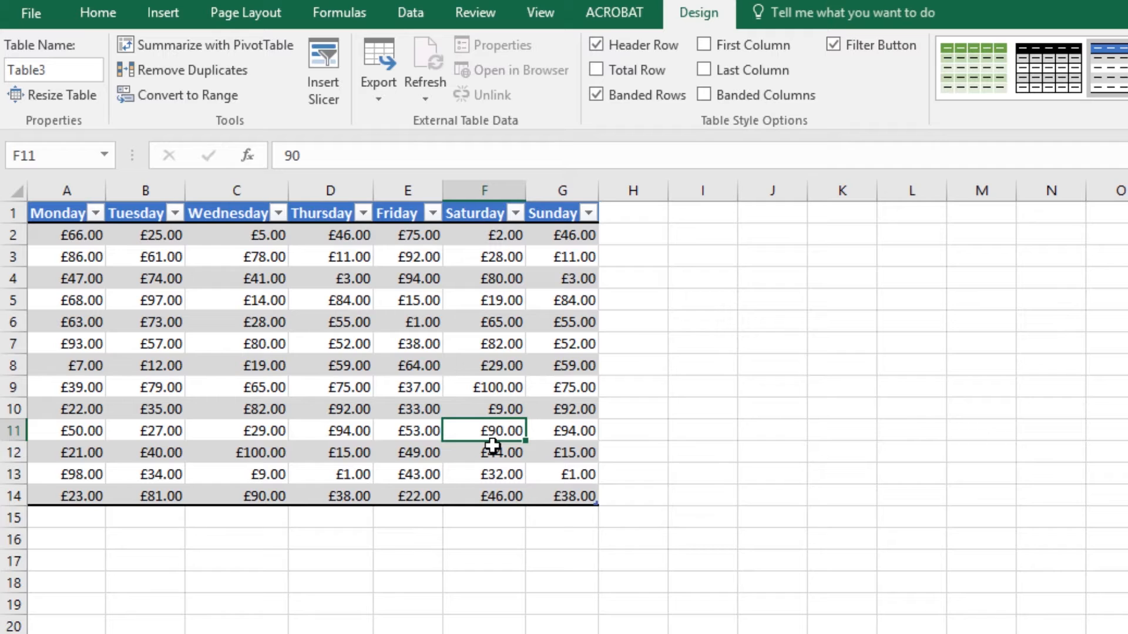
{"action": "left_click", "coordinate": [540, 12]}
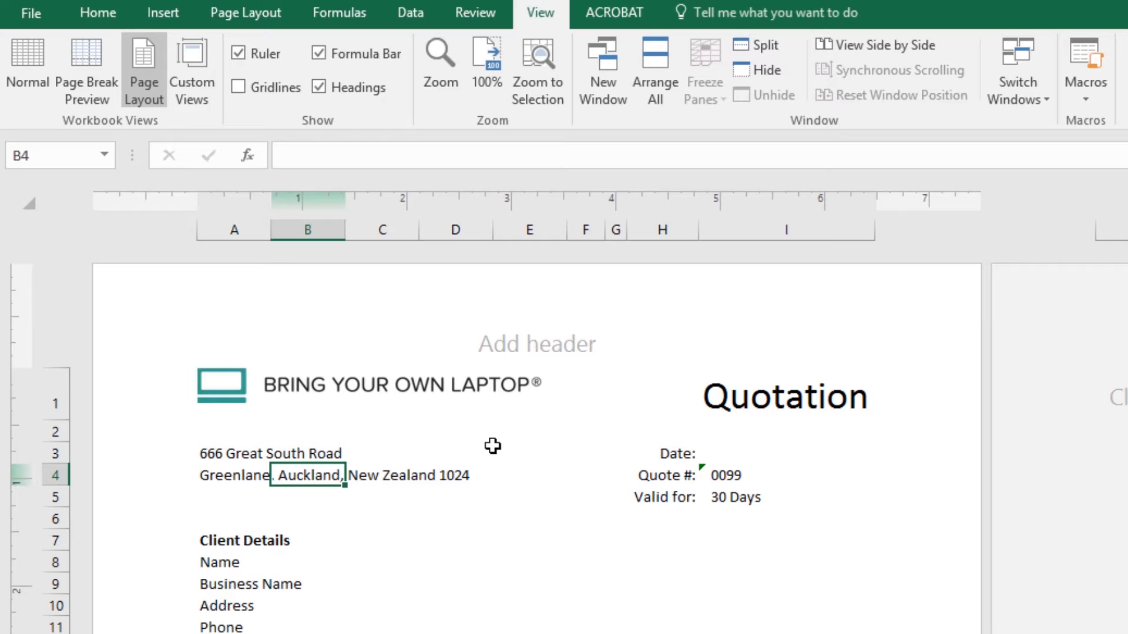
{"action": "mouse_move", "coordinate": [708, 457]}
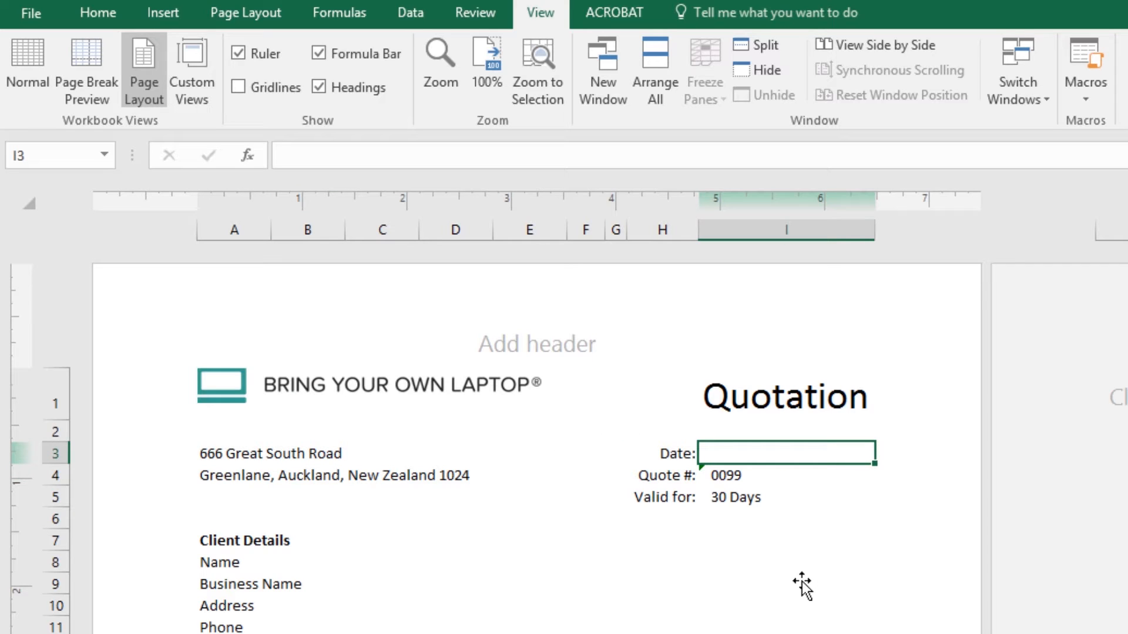
- Enter 04/05/2017 in the Quotation template's Date field
{"action": "type", "text": "04/05/2017"}
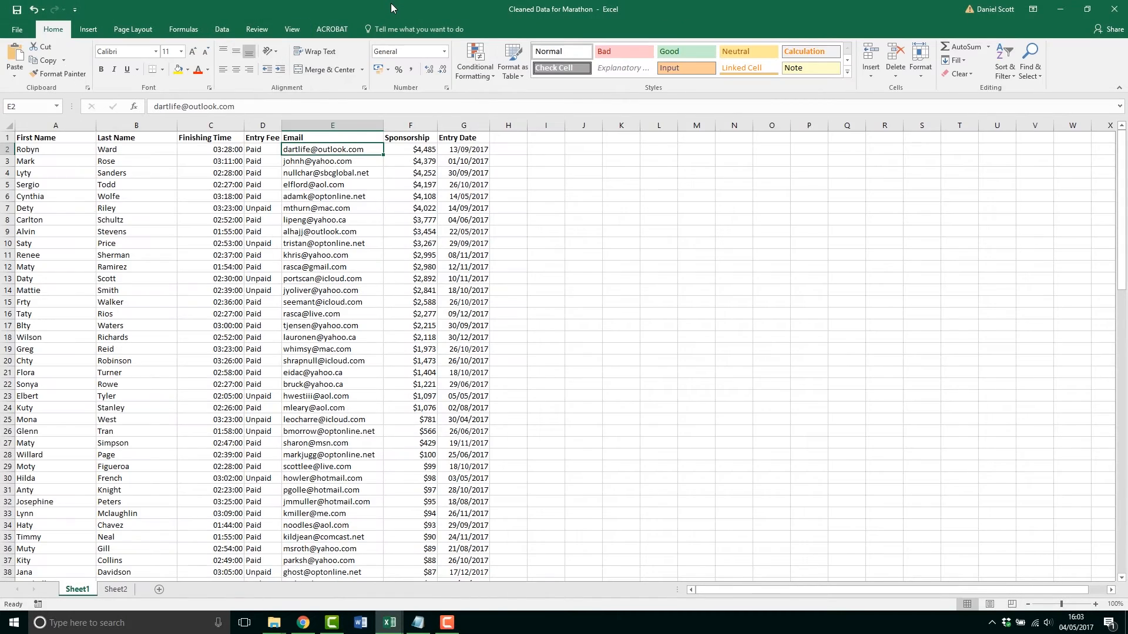
{"action": "mouse_move", "coordinate": [232, 197]}
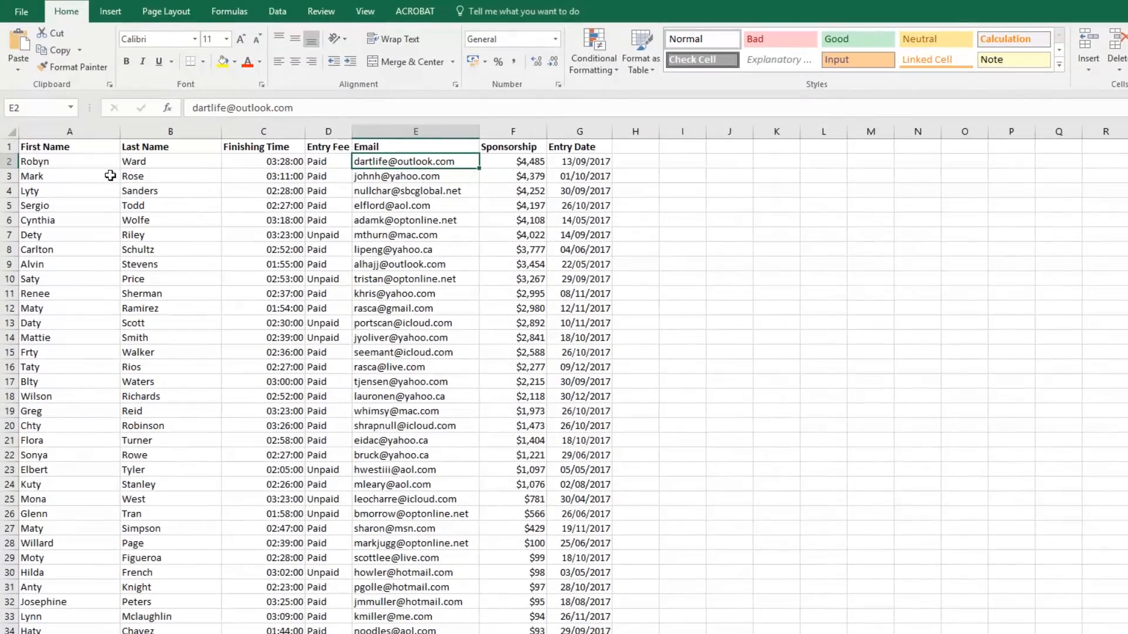
- Jump from a Finishing Time cell to the bottom of the runner list at row 101
{"action": "left_click", "coordinate": [261, 161]}
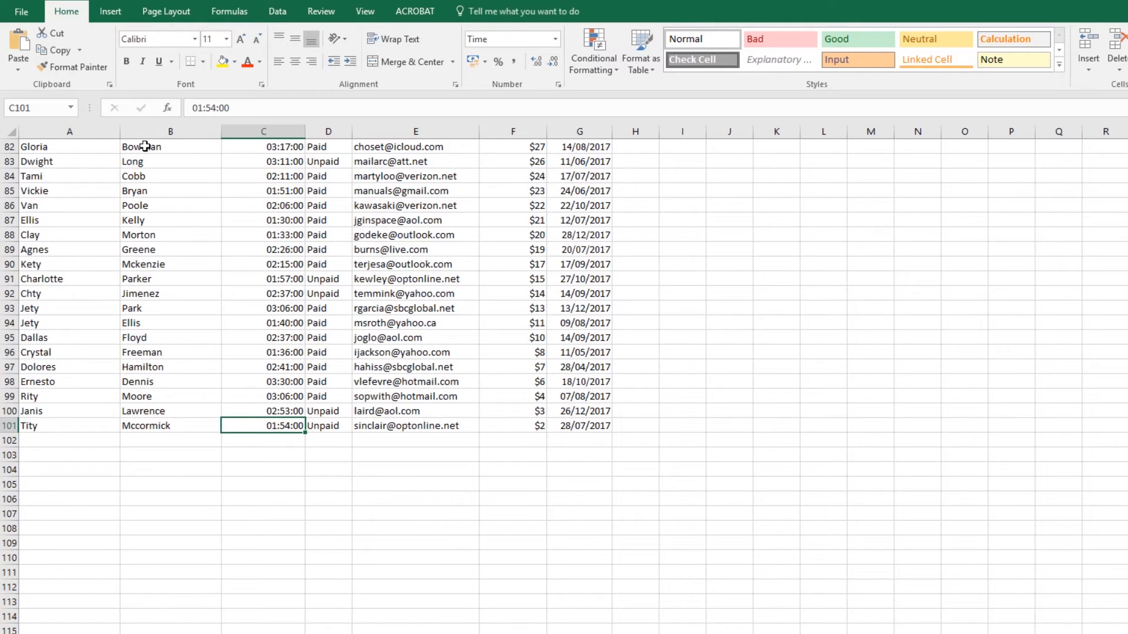
{"action": "mouse_move", "coordinate": [383, 171]}
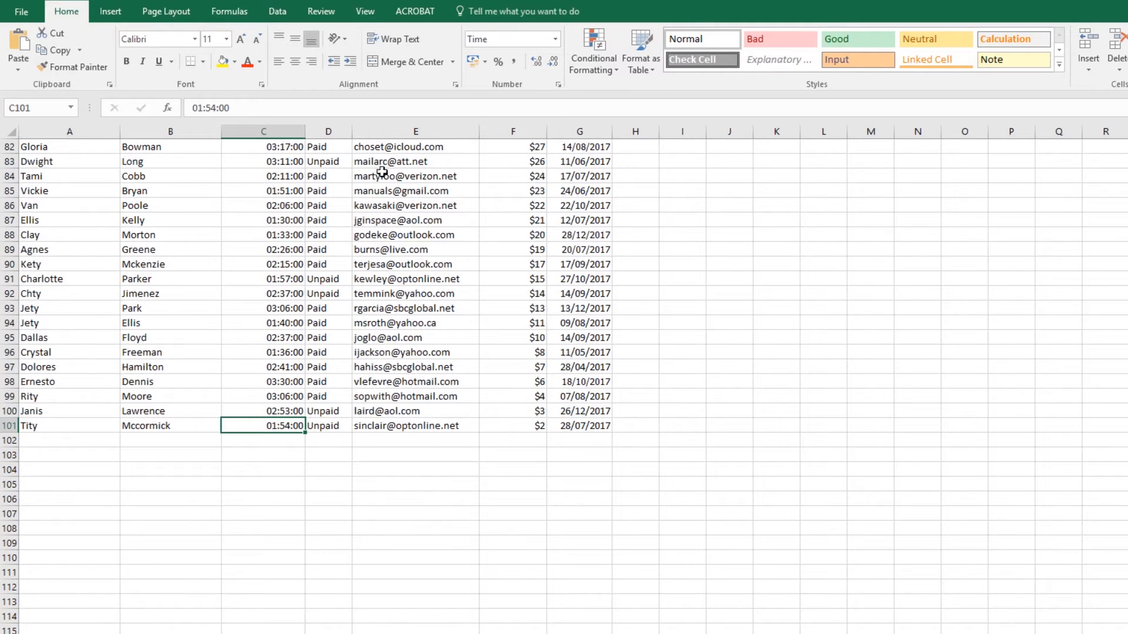
{"action": "scroll", "scroll_direction": "down", "scroll_amount": 3}
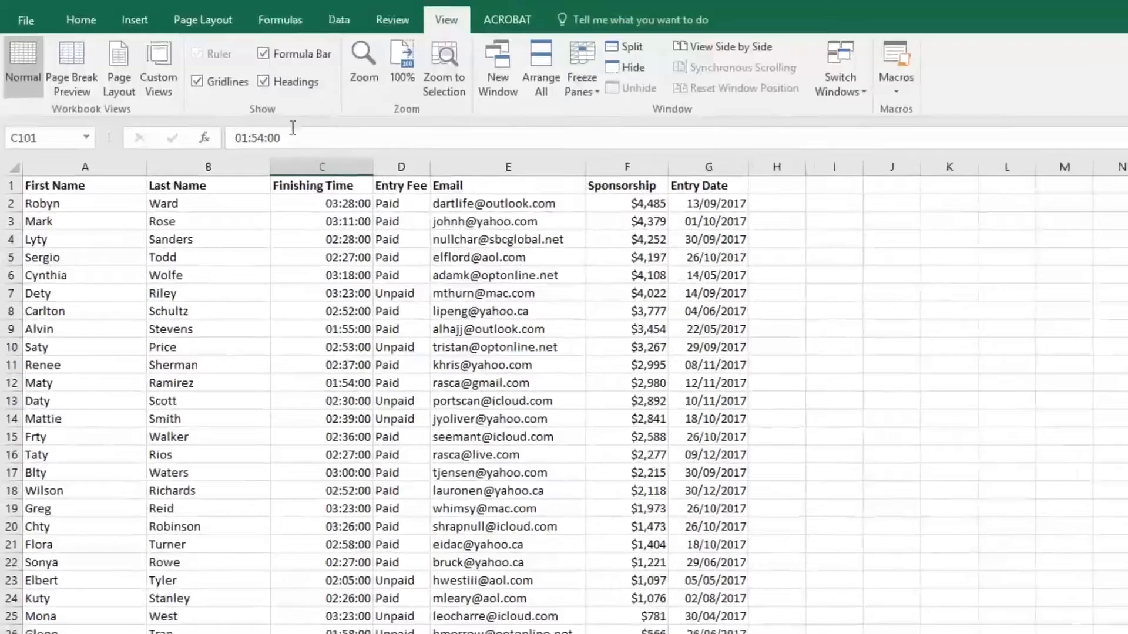
- Freeze the top row so the marathon list headers stay visible while scrolling
{"action": "left_click", "coordinate": [581, 68]}
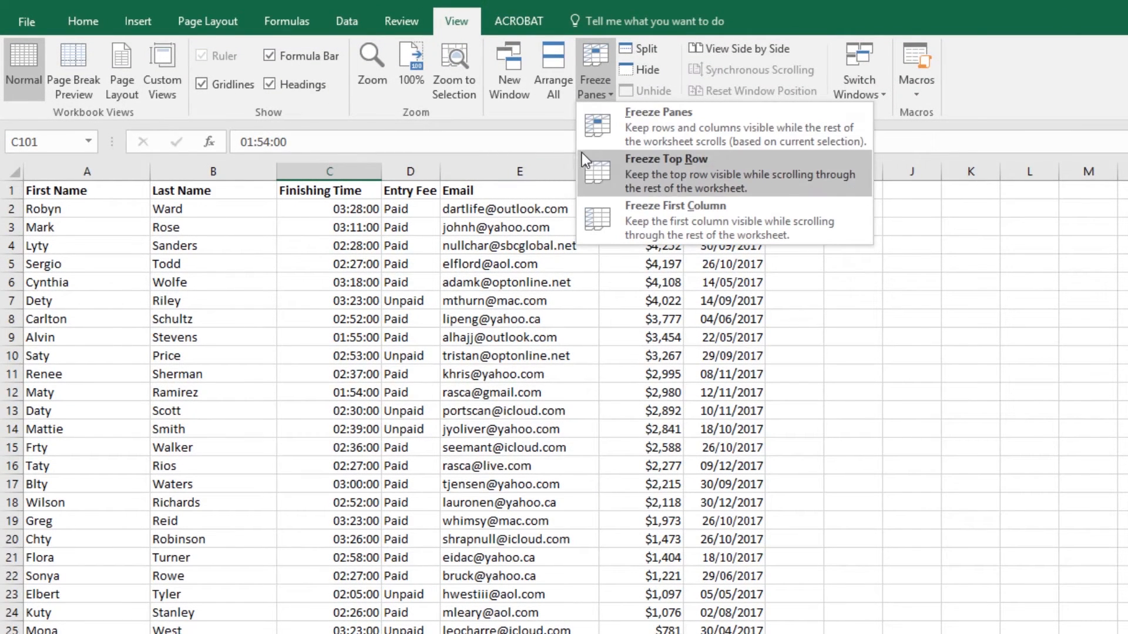
{"action": "mouse_move", "coordinate": [694, 228]}
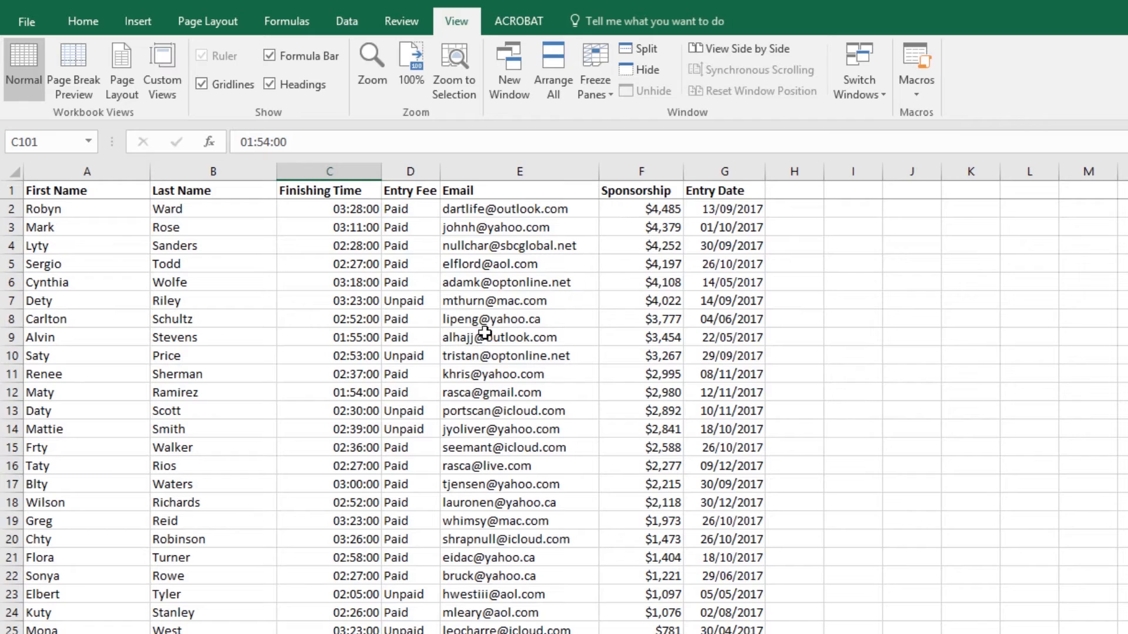
{"action": "scroll", "scroll_direction": "down", "scroll_amount": 3}
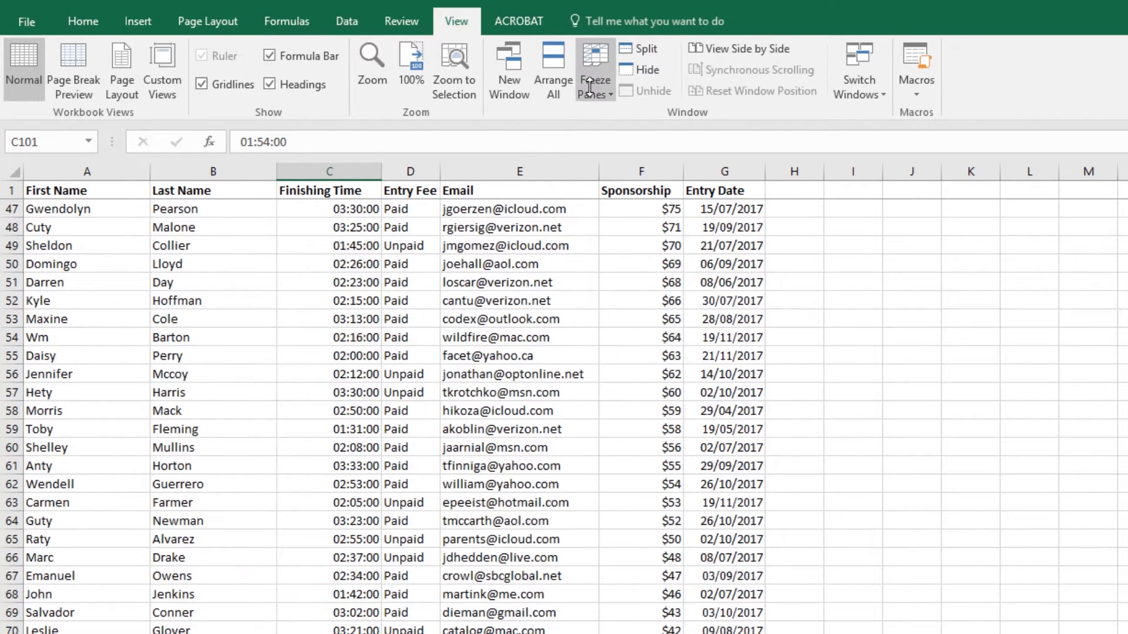
{"action": "left_click", "coordinate": [594, 69]}
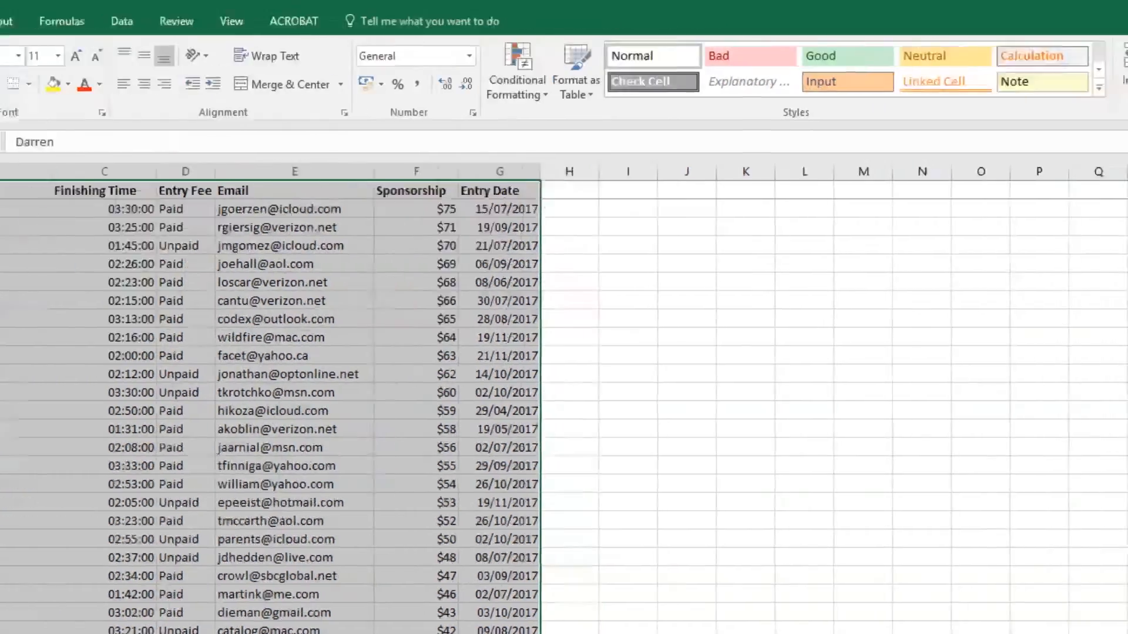
{"action": "scroll", "scroll_direction": "right", "scroll_amount": 3}
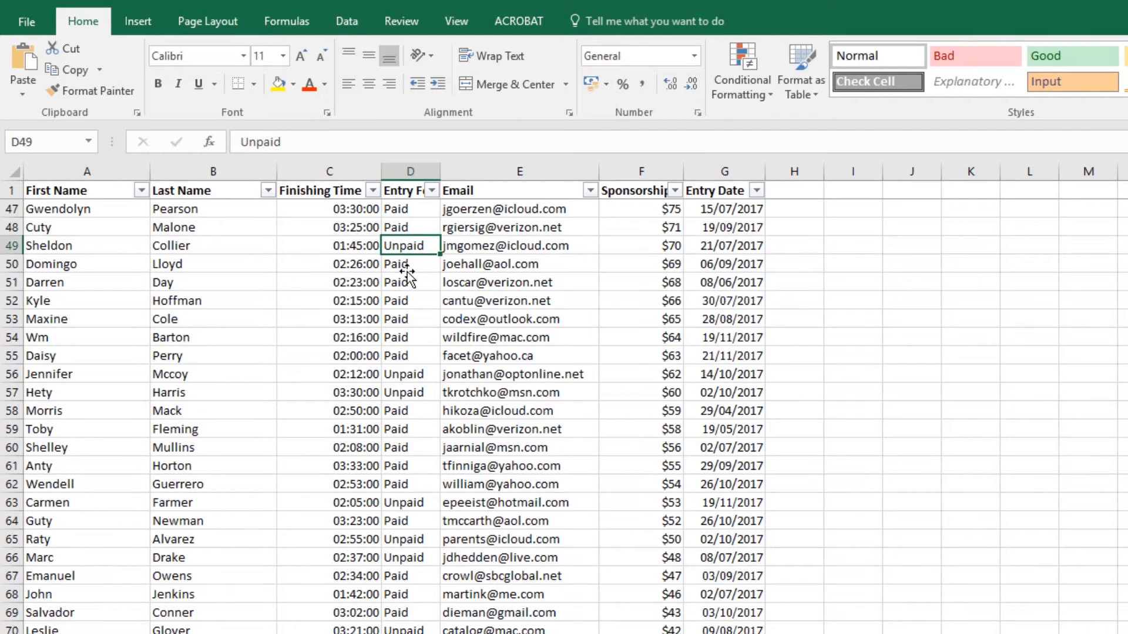
{"action": "left_click", "coordinate": [431, 191]}
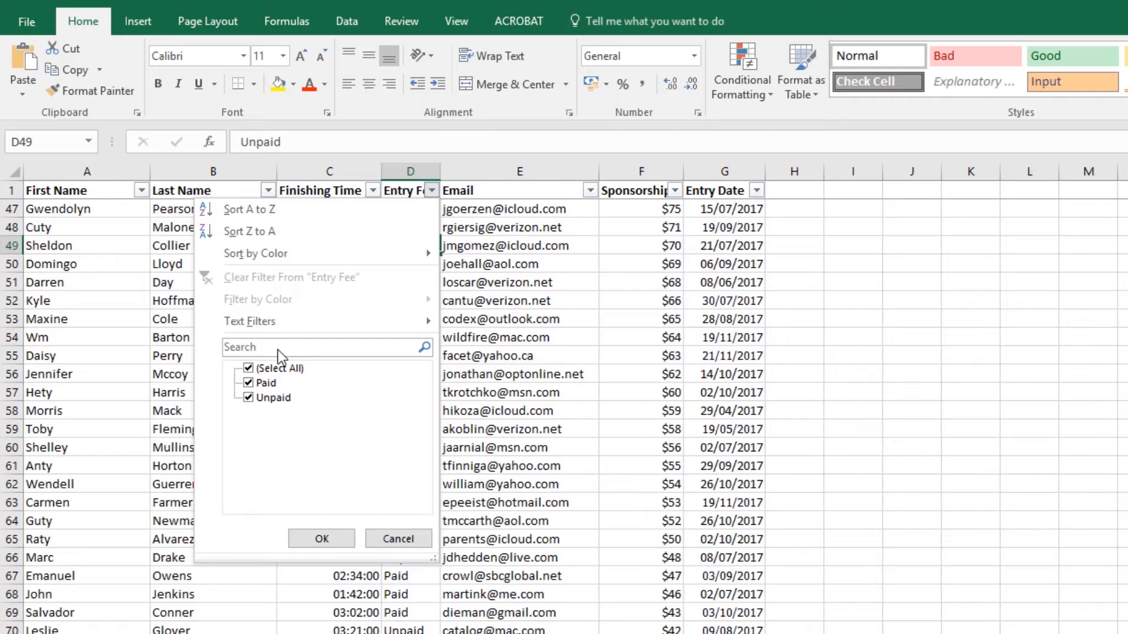
{"action": "left_click", "coordinate": [248, 367]}
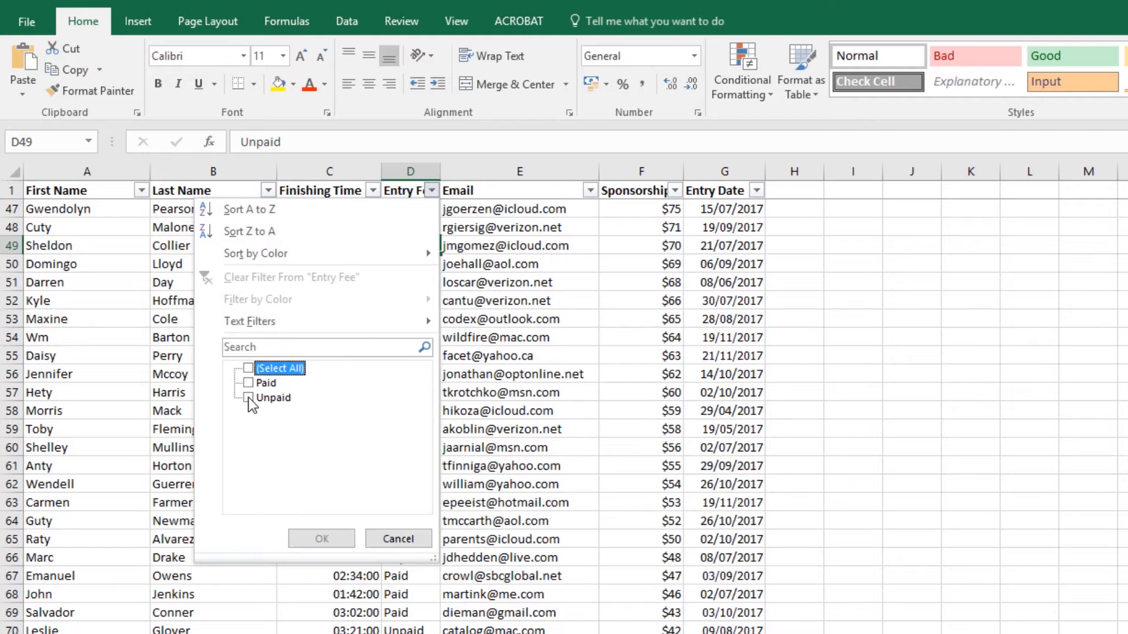
{"action": "left_click", "coordinate": [321, 539]}
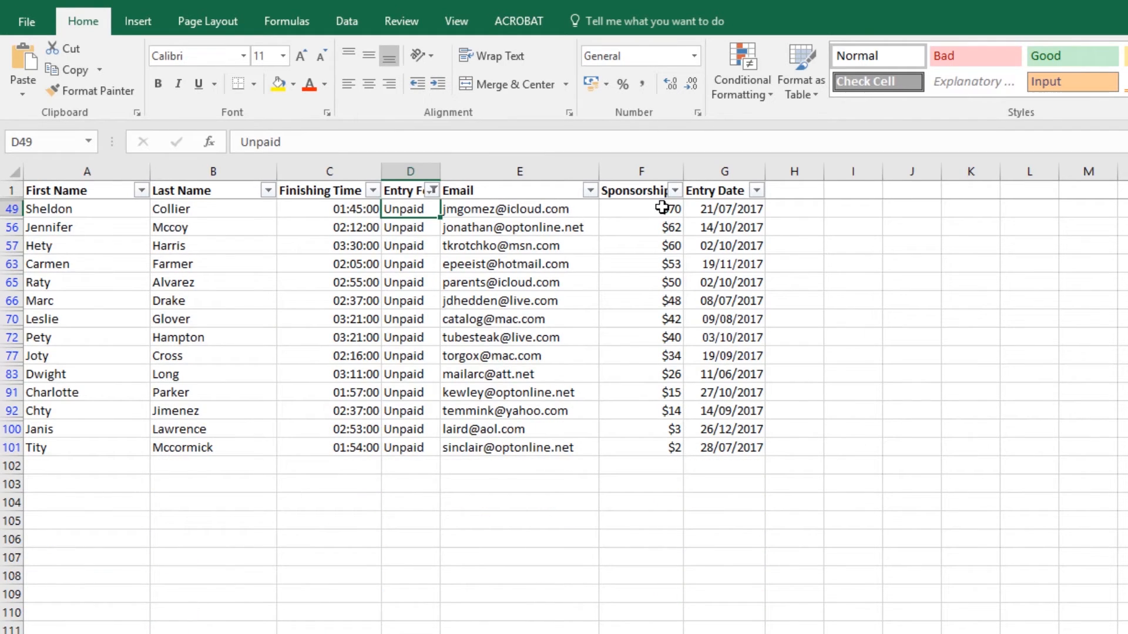
{"action": "left_click", "coordinate": [640, 209]}
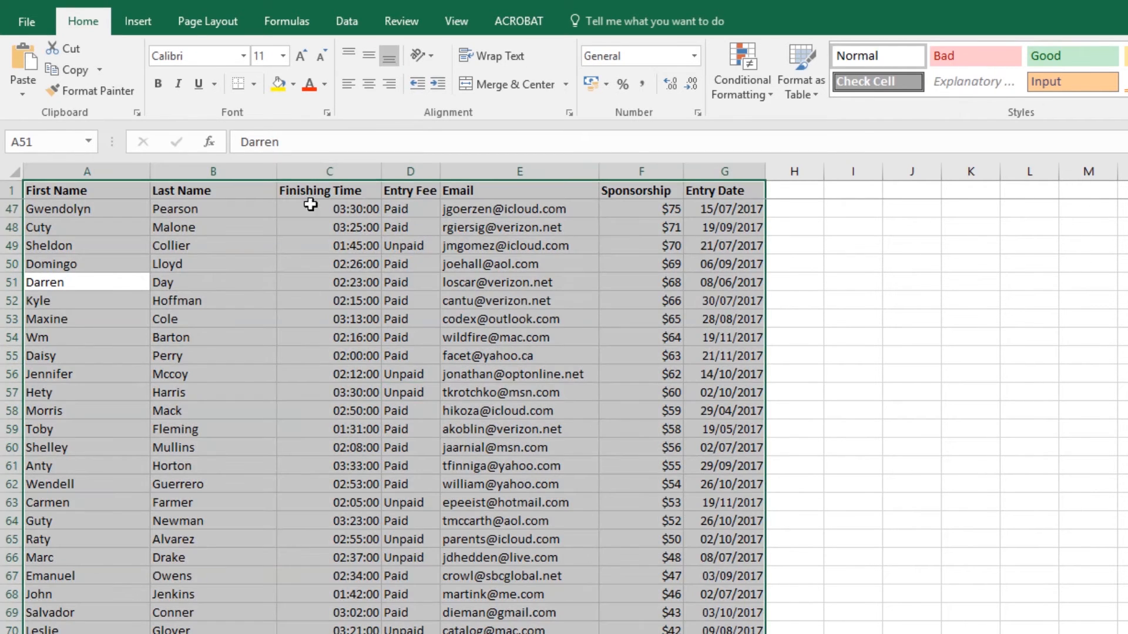
{"action": "left_click", "coordinate": [410, 263]}
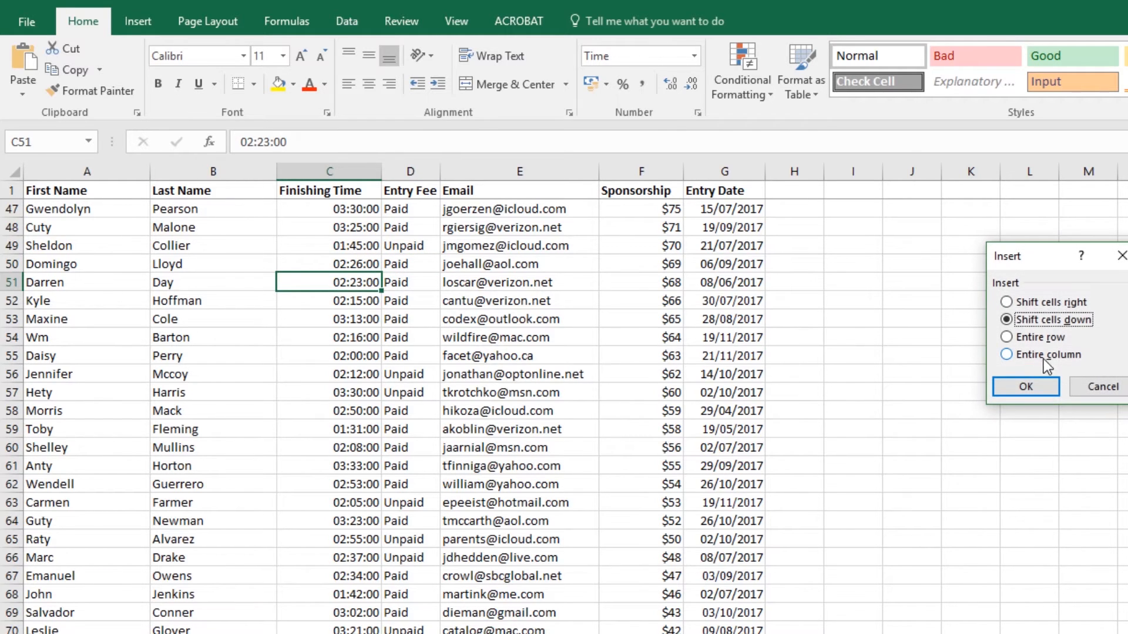
- Insert an entire blank column between Last Name and Finishing Time
{"action": "left_click", "coordinate": [1024, 387]}
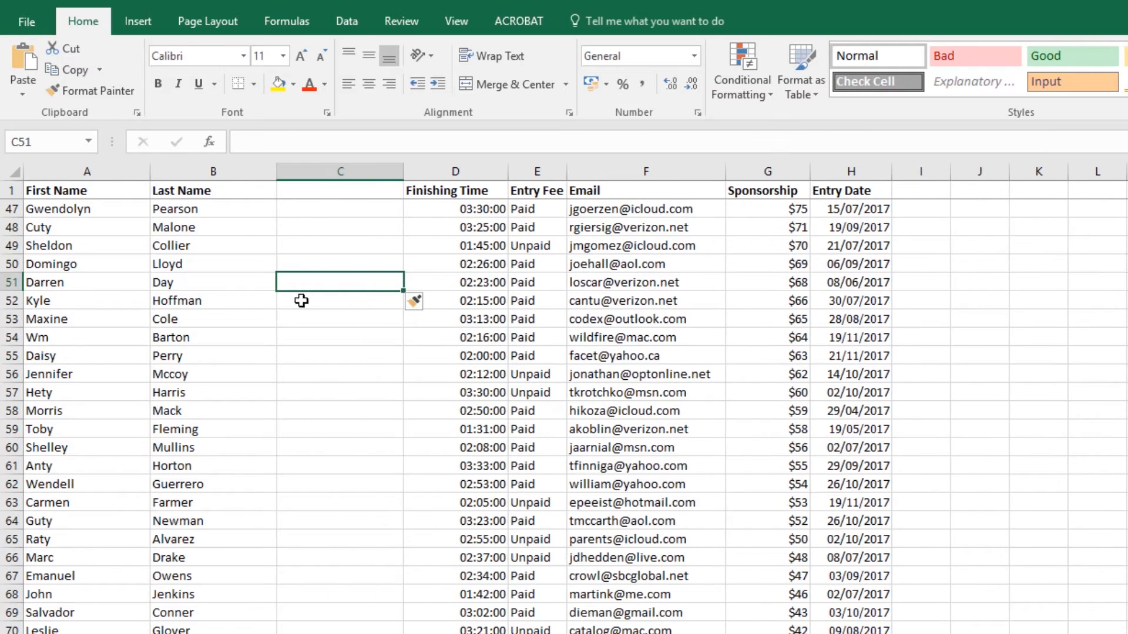
{"action": "mouse_move", "coordinate": [342, 214]}
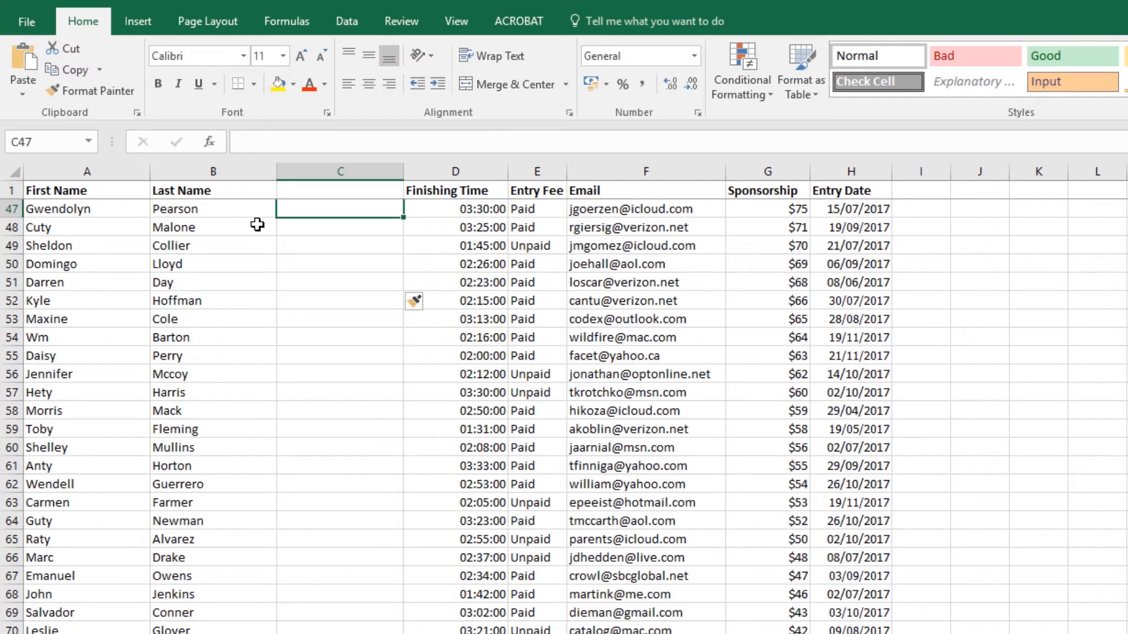
- Enter Gwendolyn Pearson as the sample full name in C47
{"action": "type", "text": "G"}
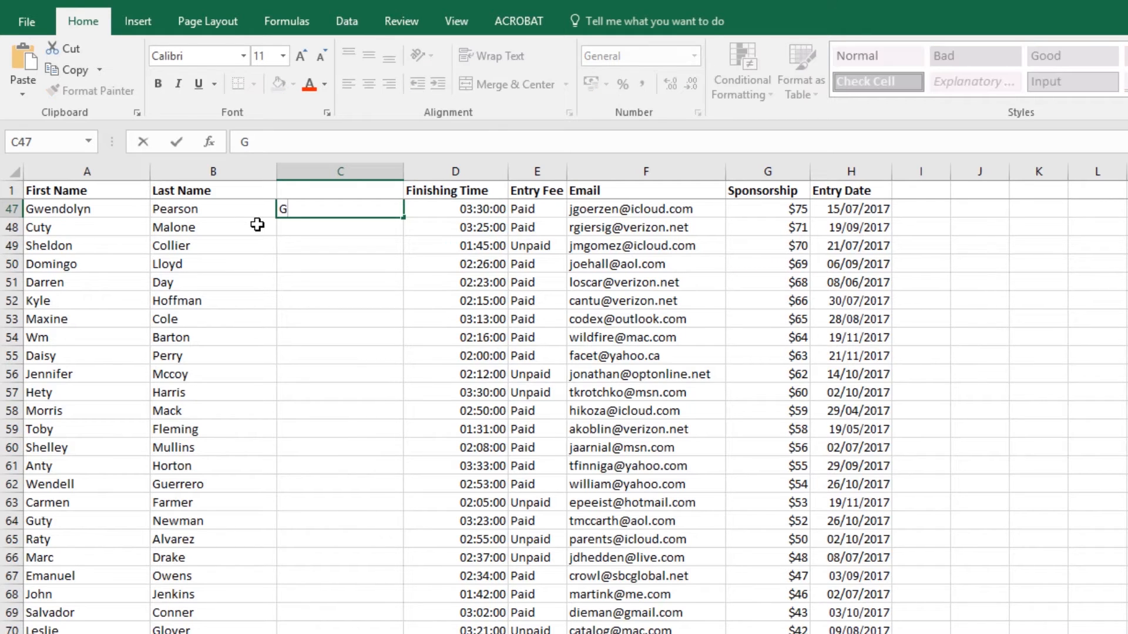
{"action": "type", "text": "wendol"}
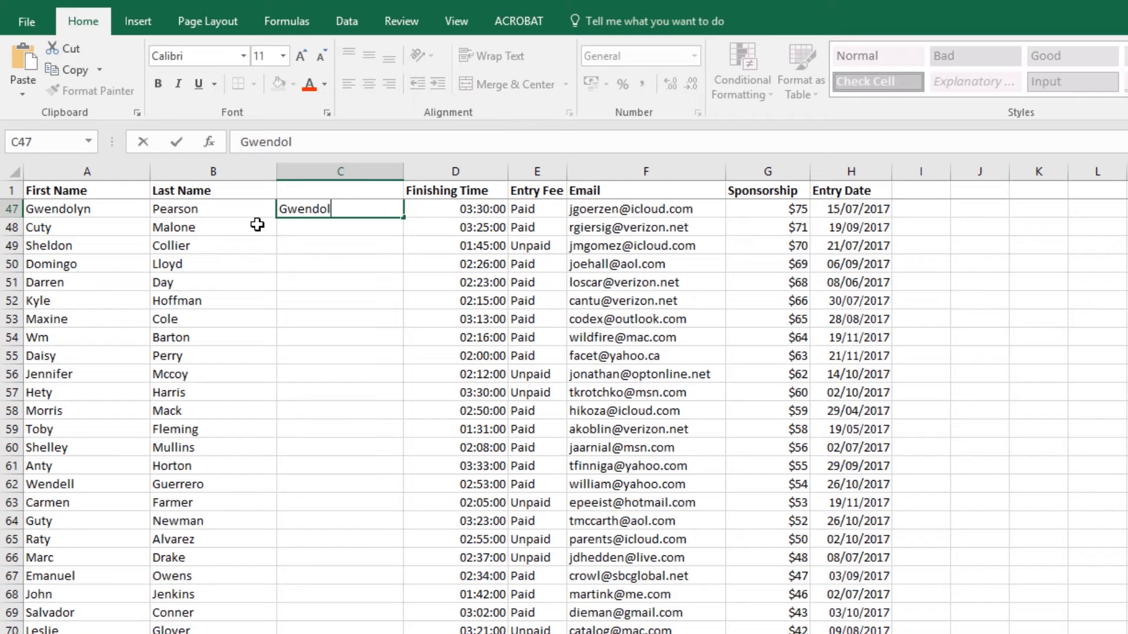
{"action": "type", "text": "y"}
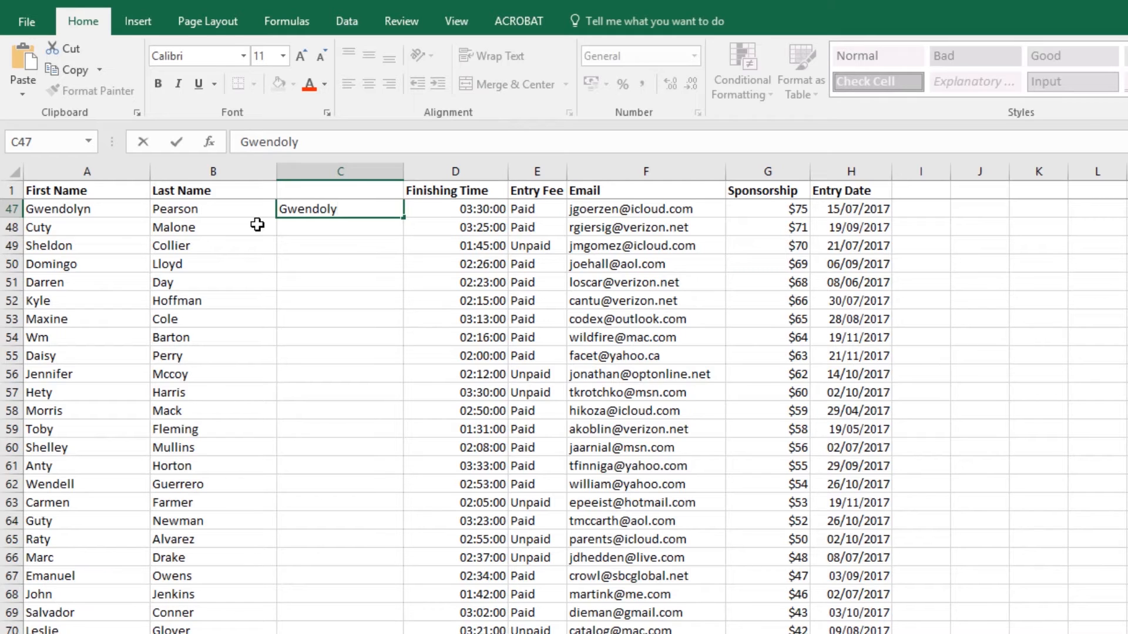
{"action": "type", "text": "n"}
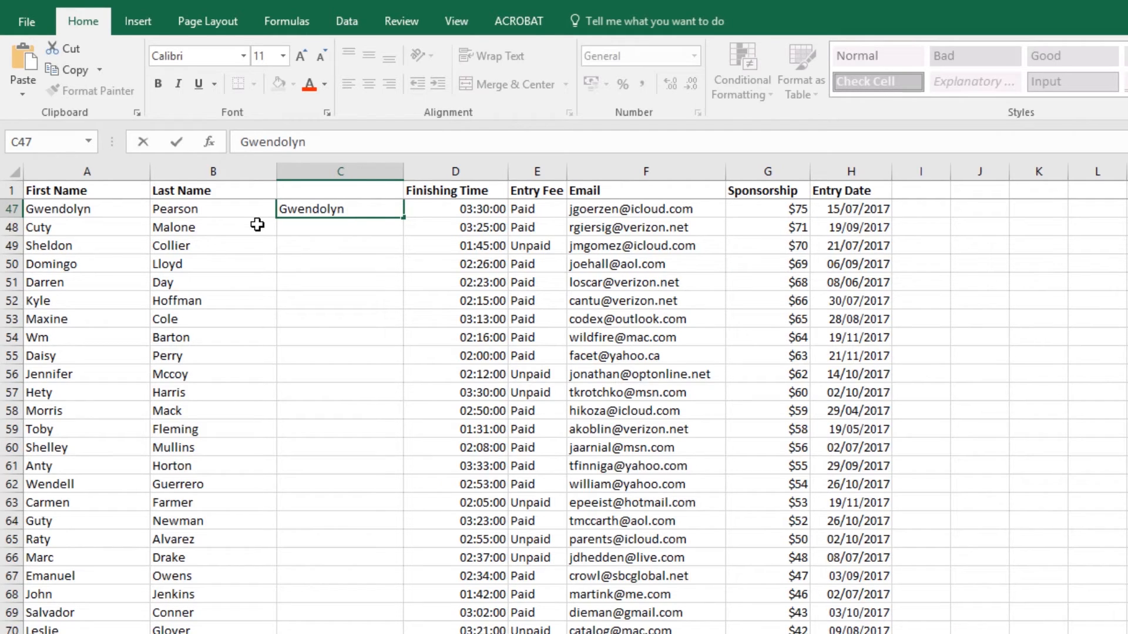
{"action": "type", "text": "Pearson"}
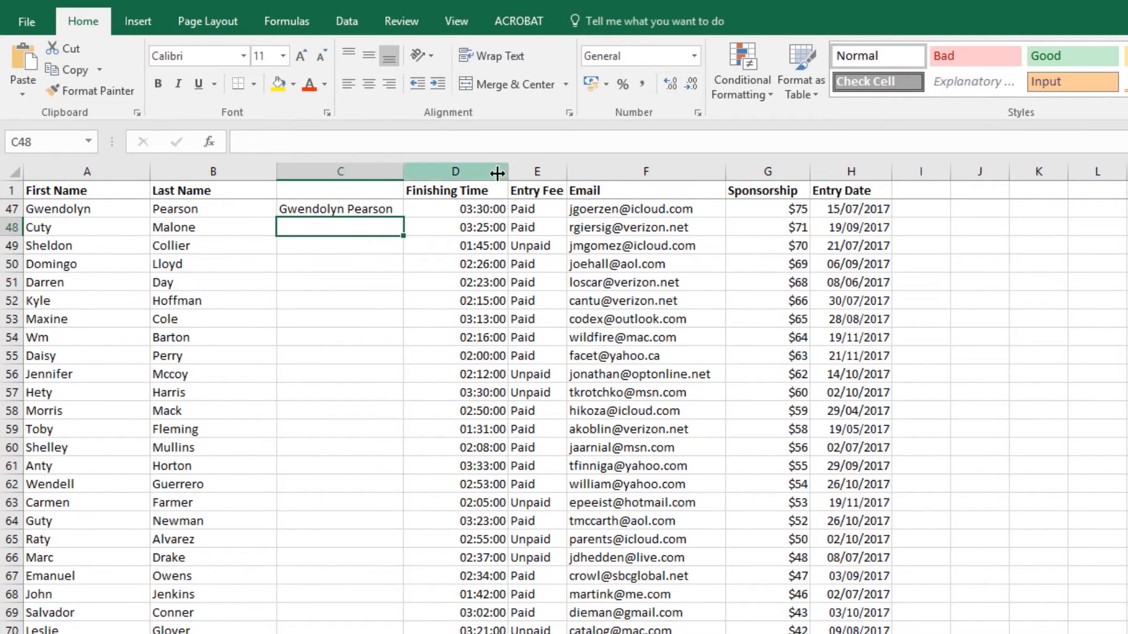
- Flash Fill the full-name column from the Data tools
{"action": "left_click", "coordinate": [346, 20]}
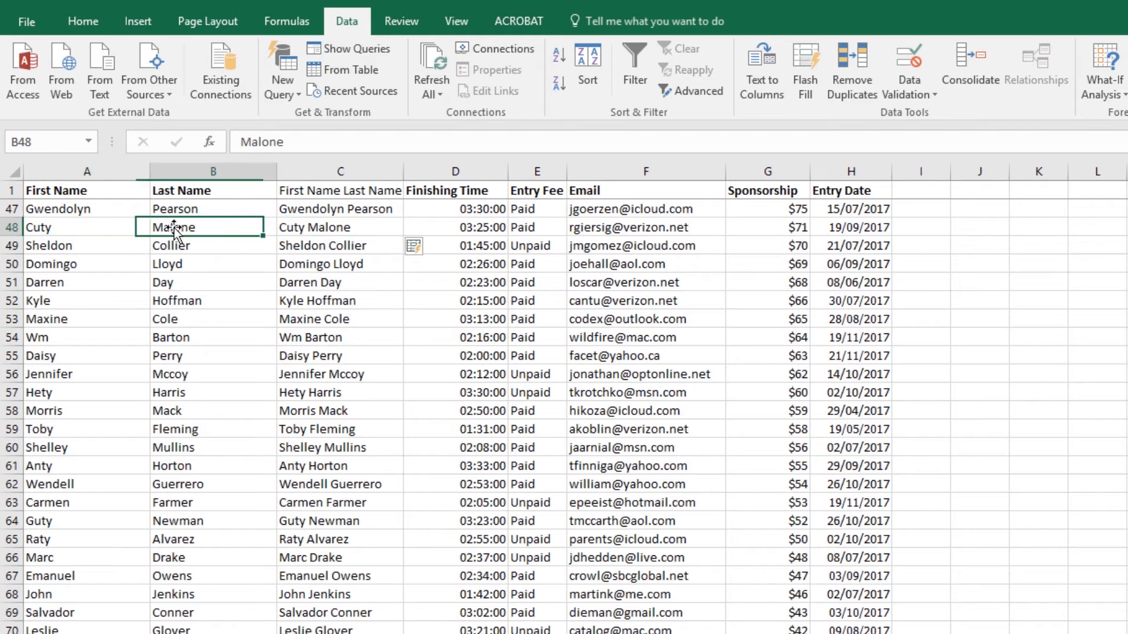
{"action": "left_click", "coordinate": [211, 245]}
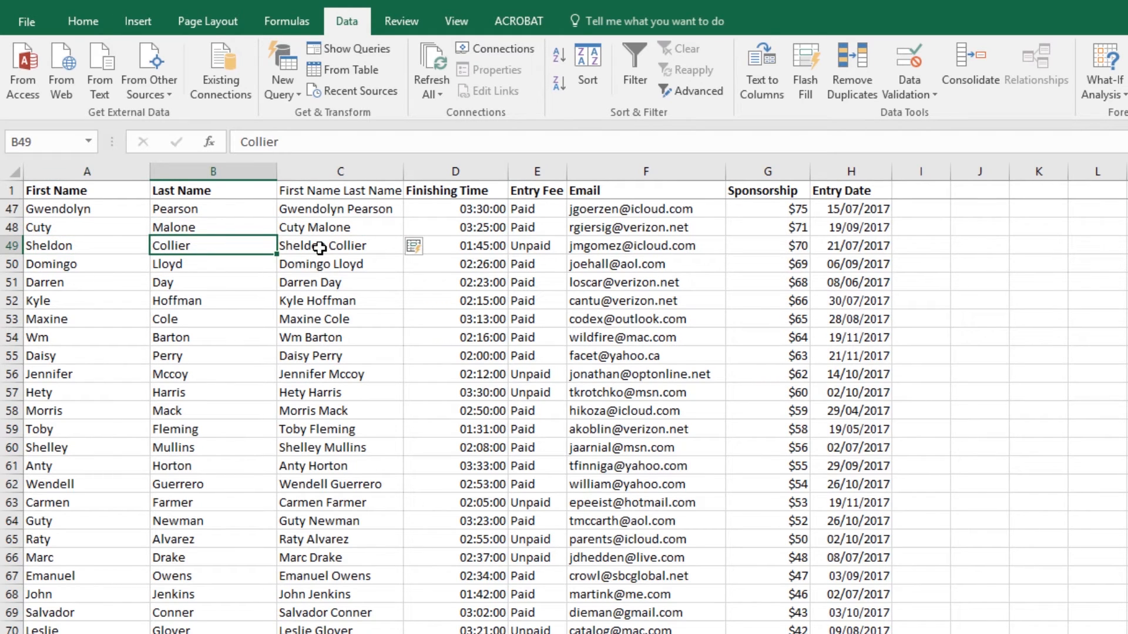
{"action": "mouse_move", "coordinate": [301, 254]}
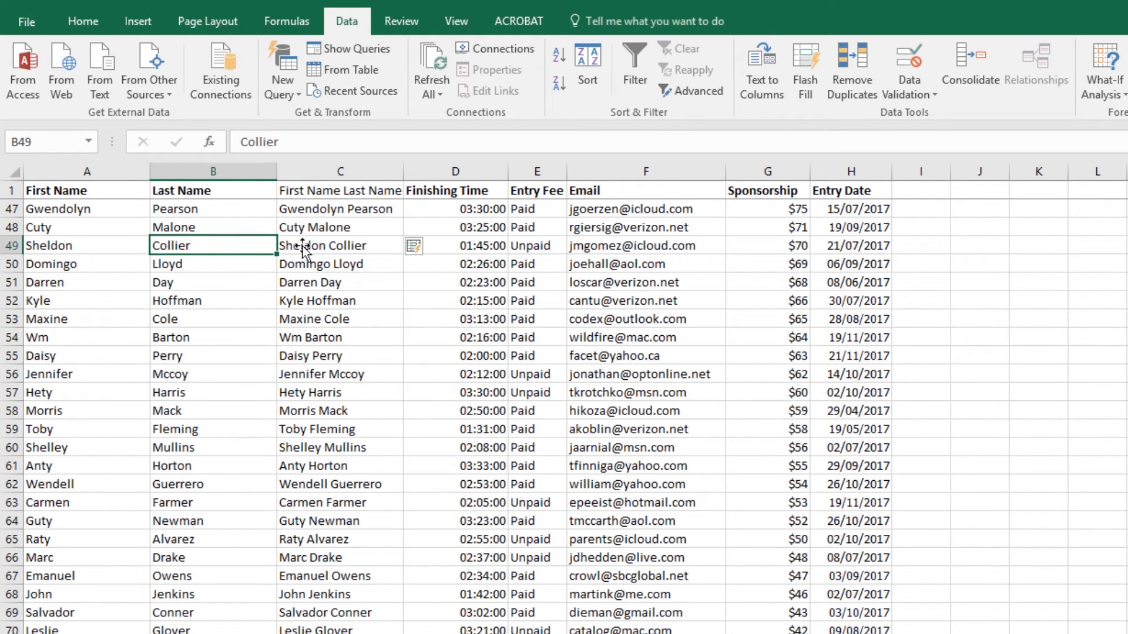
{"action": "mouse_move", "coordinate": [337, 252]}
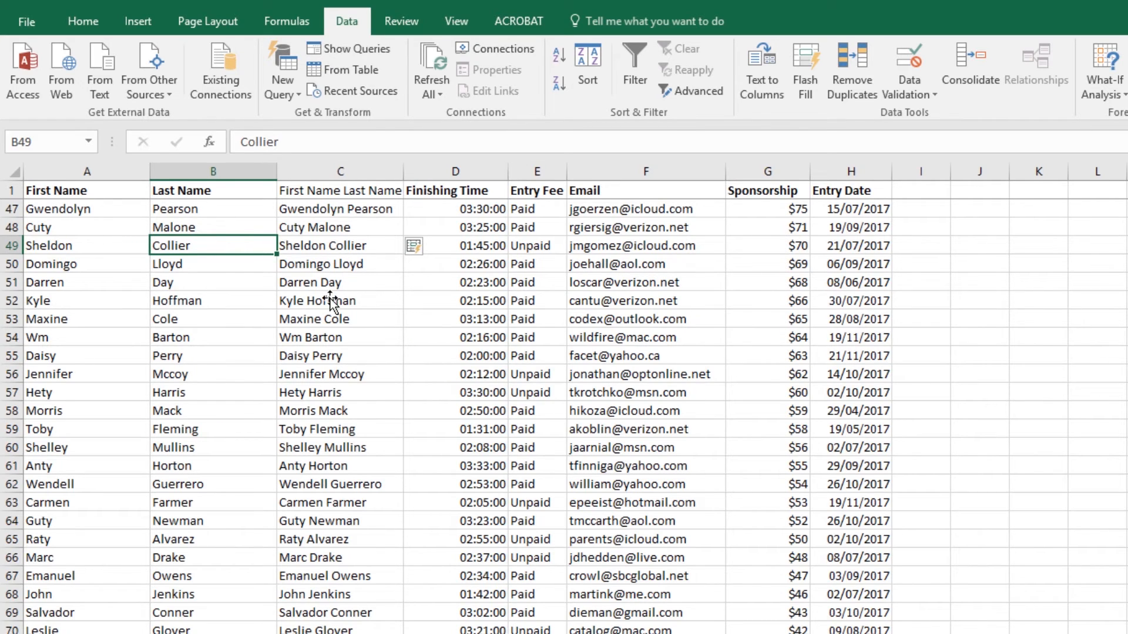
- Search the new-workbook templates for 'invoice' and browse the results
{"action": "left_click", "coordinate": [26, 21]}
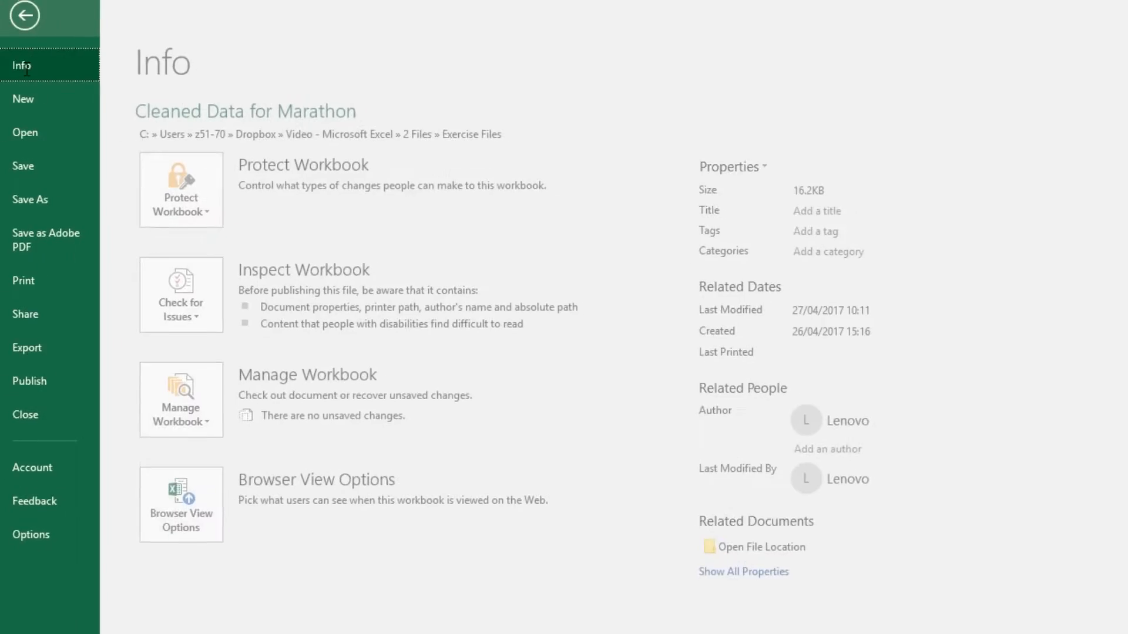
{"action": "left_click", "coordinate": [27, 96]}
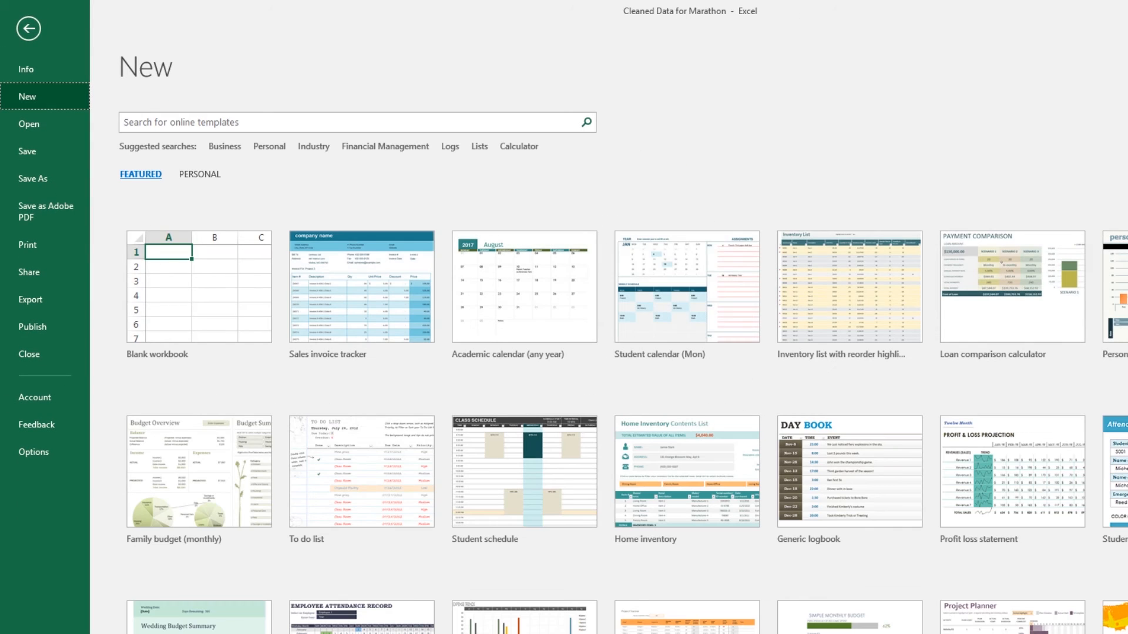
{"action": "left_click", "coordinate": [352, 121]}
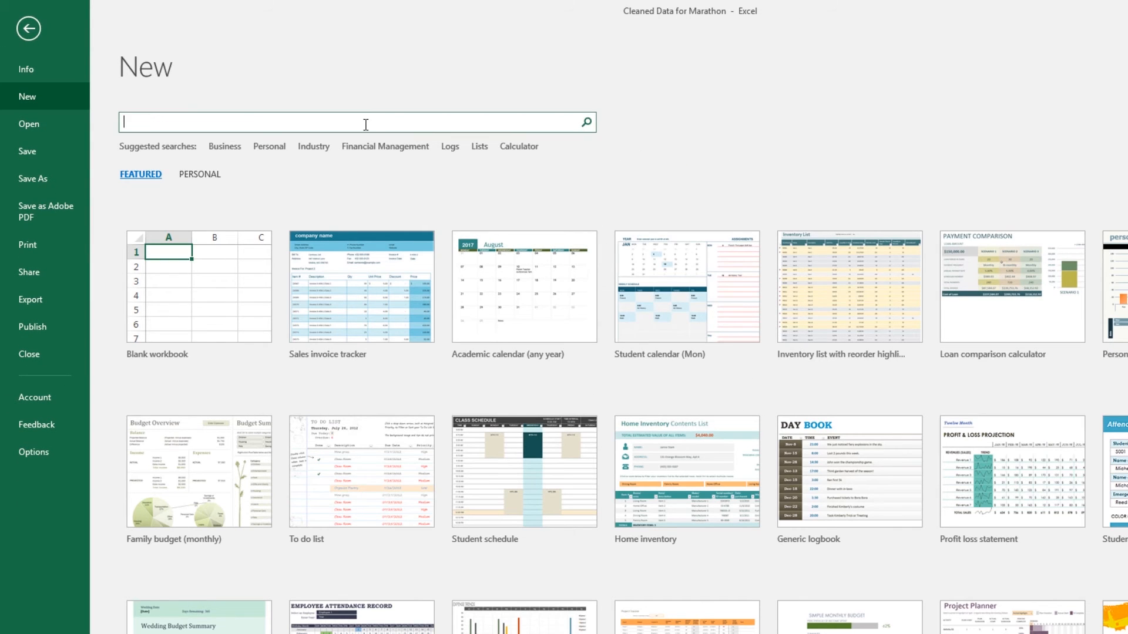
{"action": "type", "text": "invoice"}
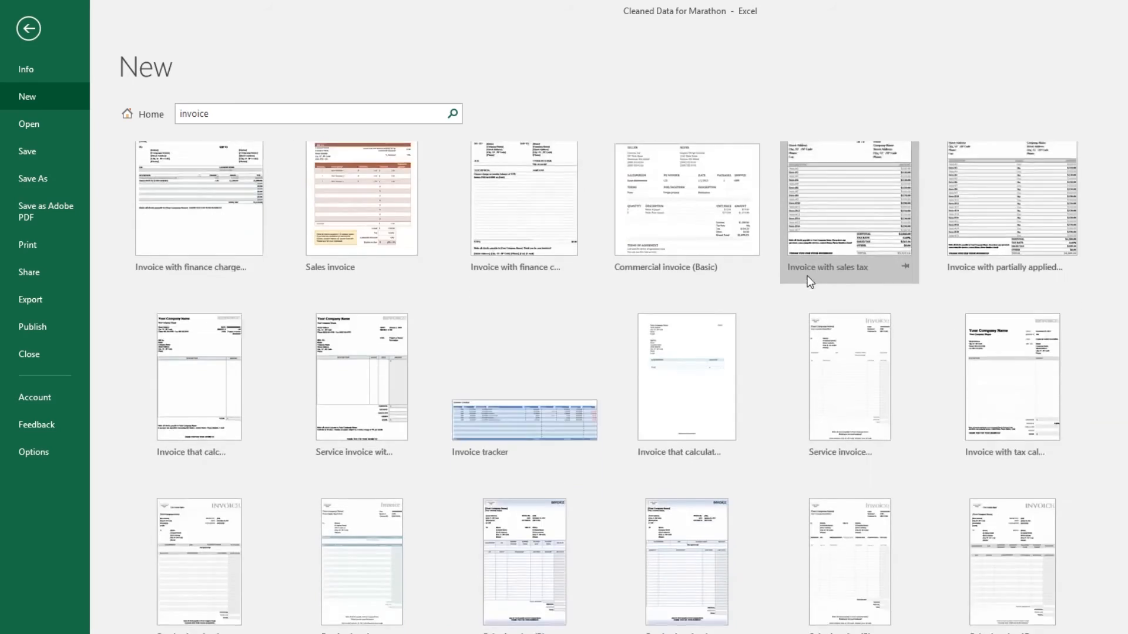
{"action": "scroll", "scroll_direction": "down", "scroll_amount": 3}
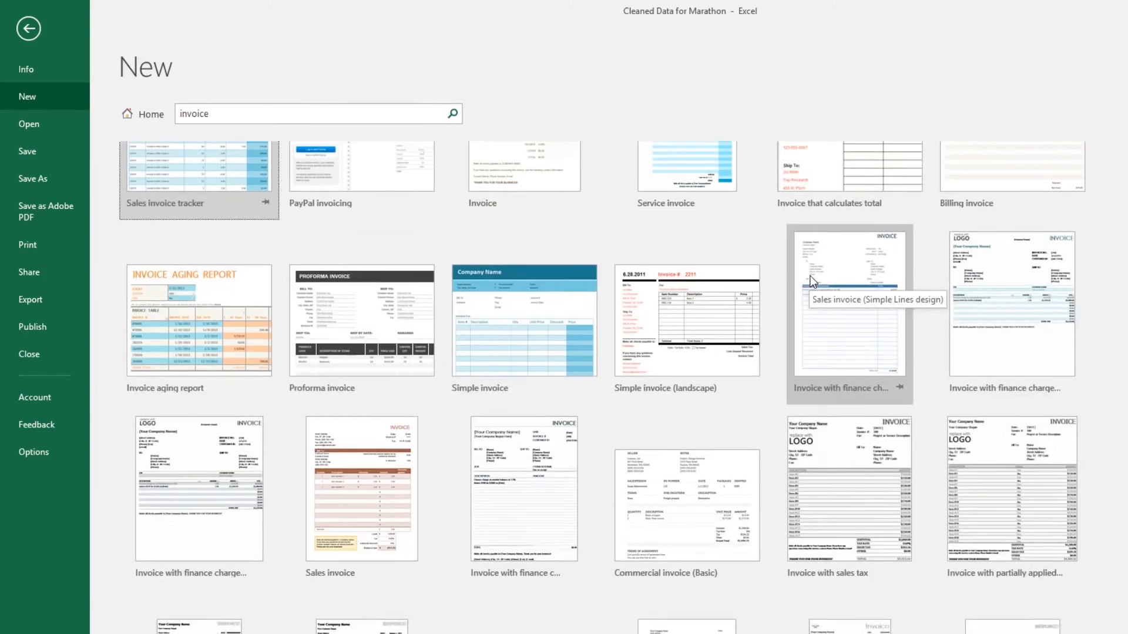